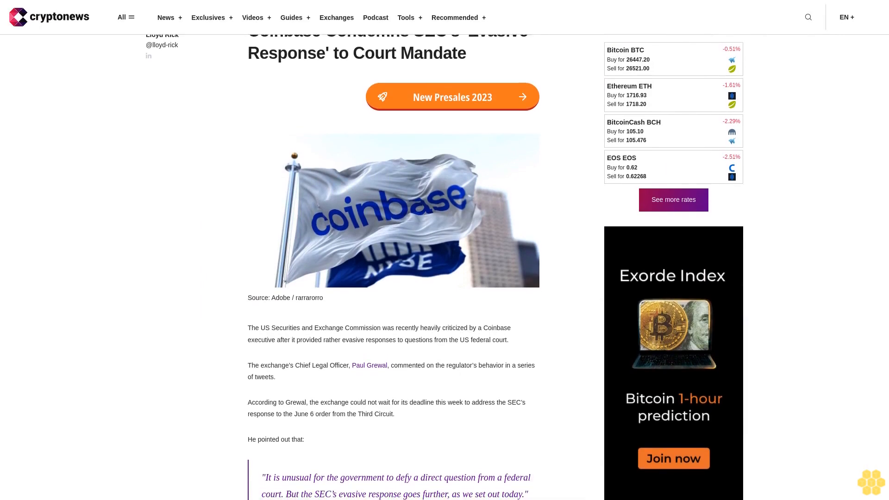
pyautogui.scroll(-3)
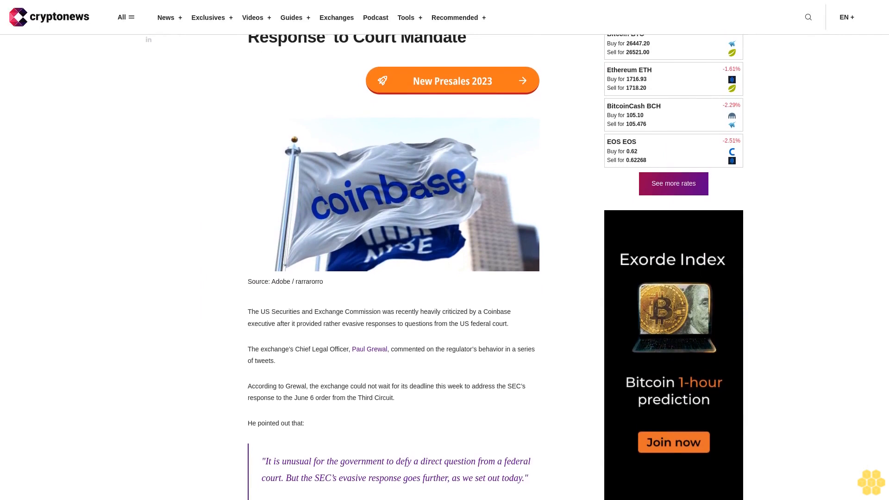
pyautogui.scroll(-3)
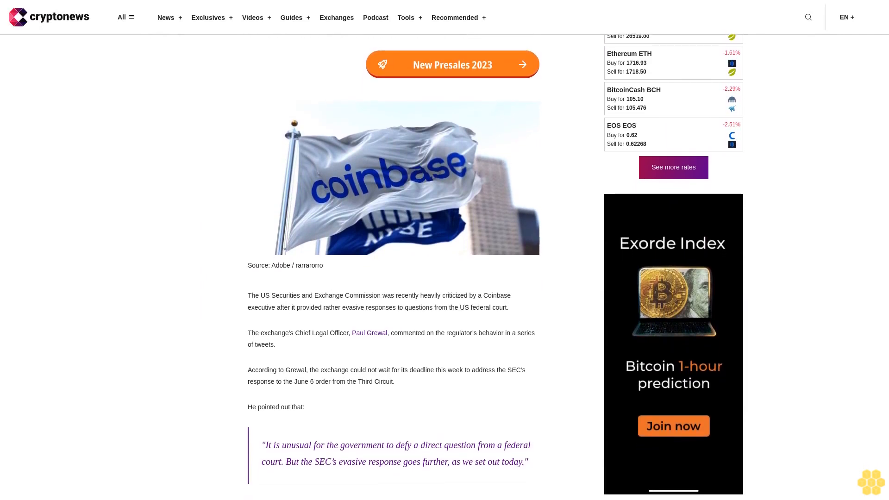
pyautogui.scroll(-3)
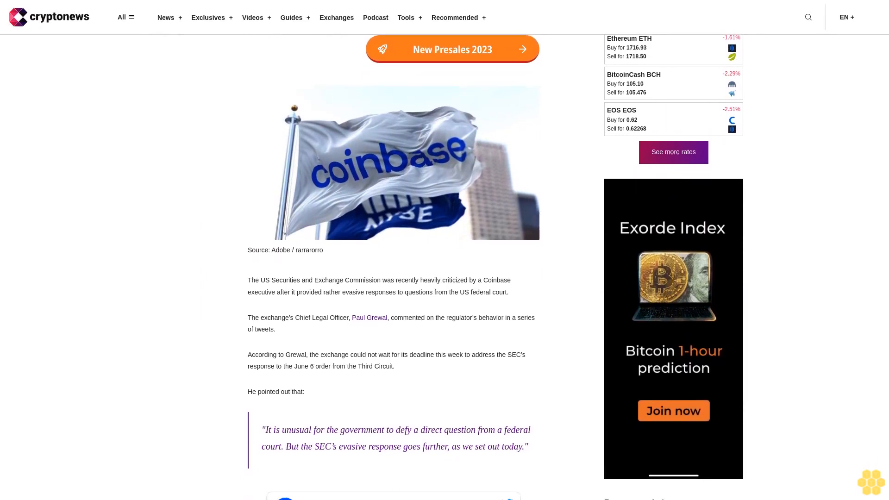
pyautogui.scroll(-3)
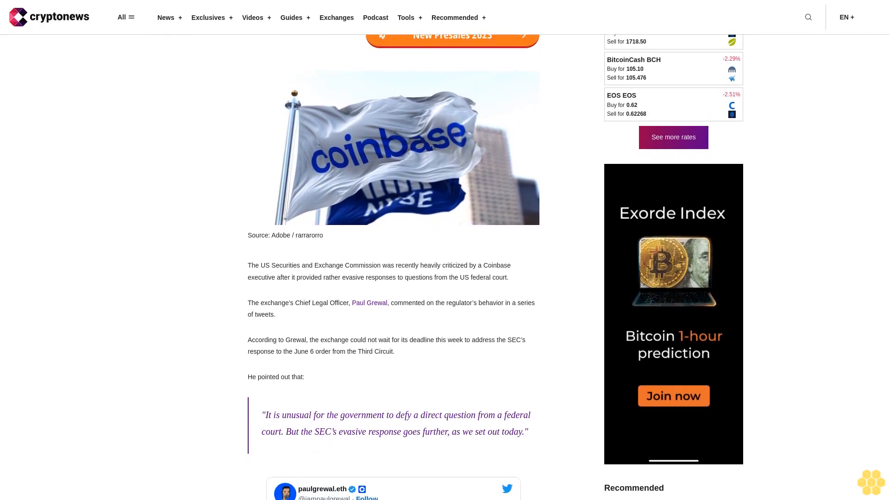
pyautogui.scroll(-3)
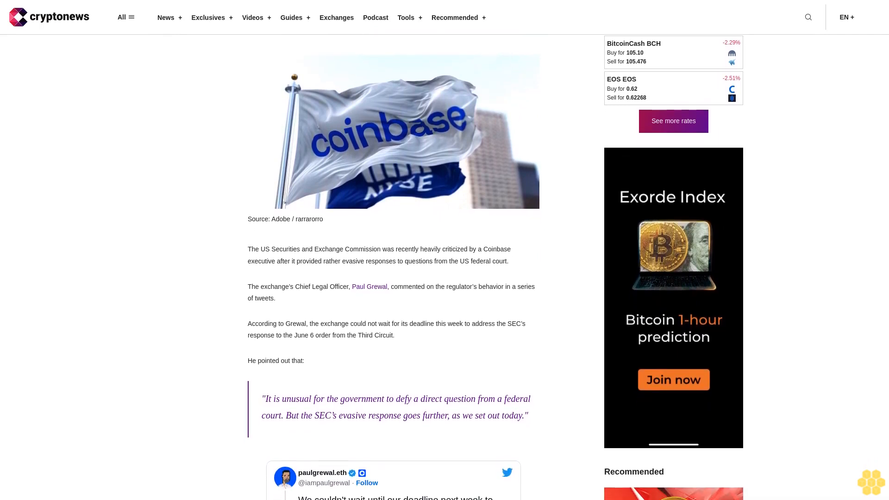
pyautogui.scroll(-3)
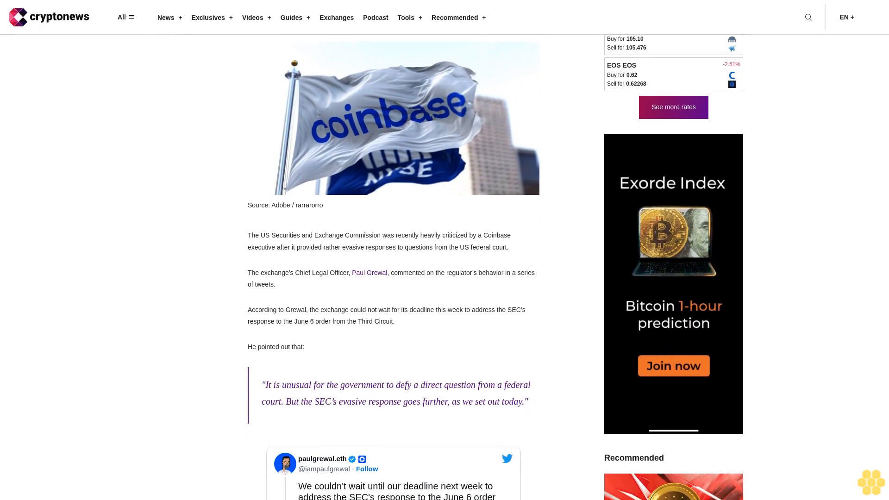
pyautogui.scroll(-3)
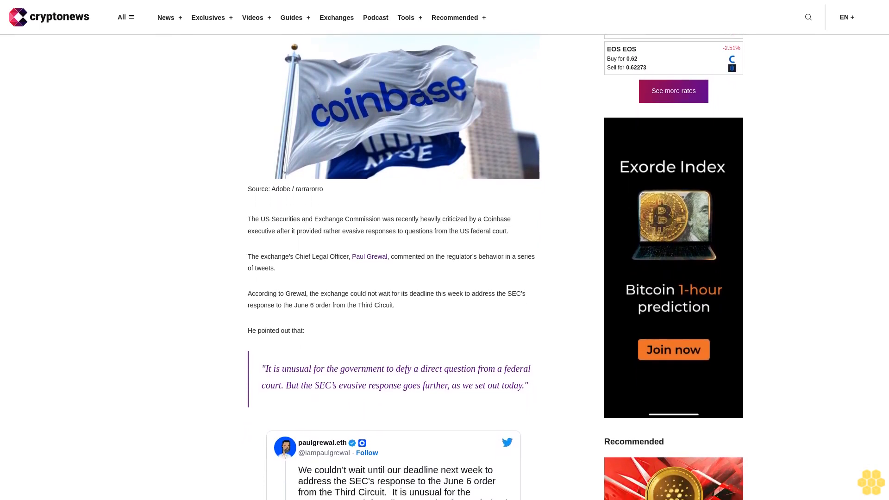
pyautogui.scroll(-3)
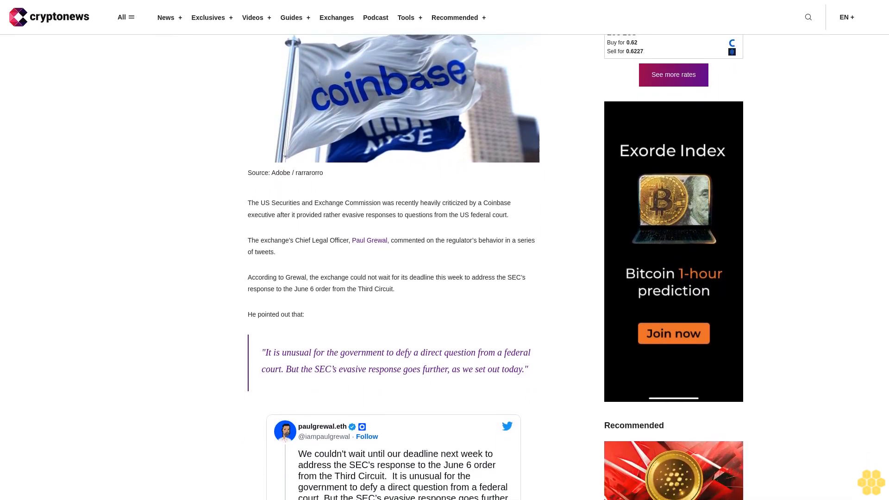
pyautogui.scroll(-3)
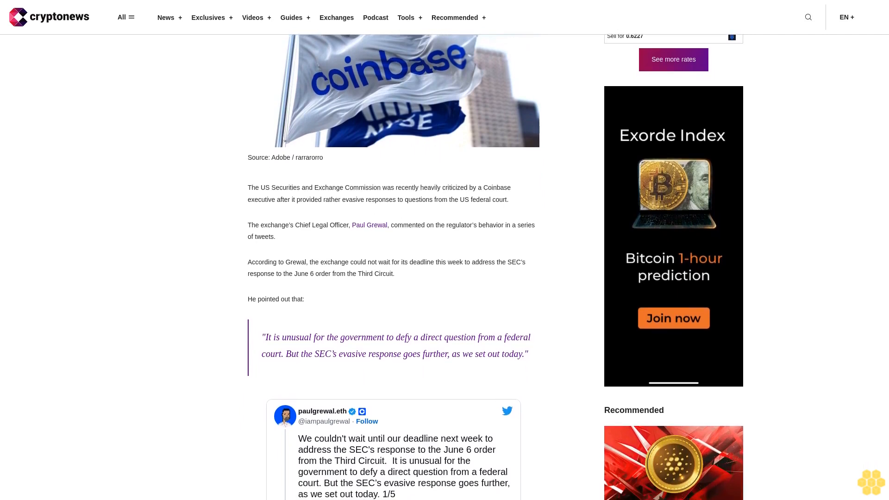
pyautogui.scroll(-3)
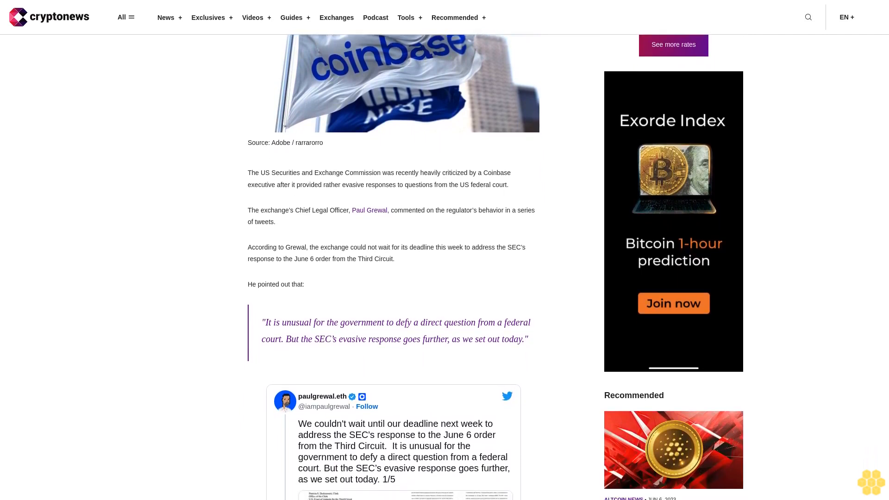
pyautogui.scroll(-3)
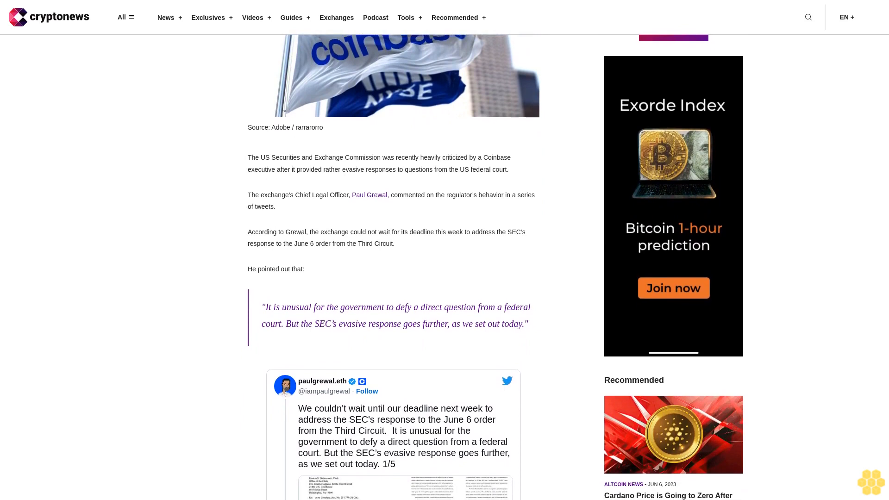
pyautogui.scroll(-3)
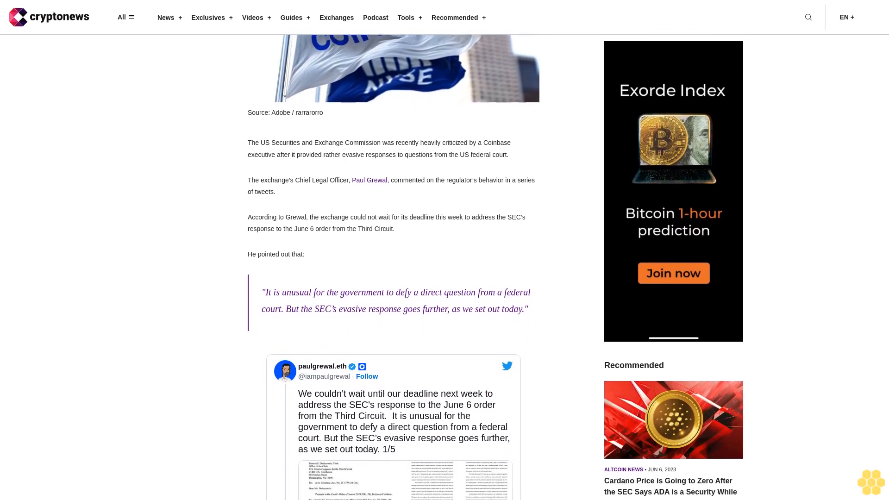
pyautogui.scroll(-3)
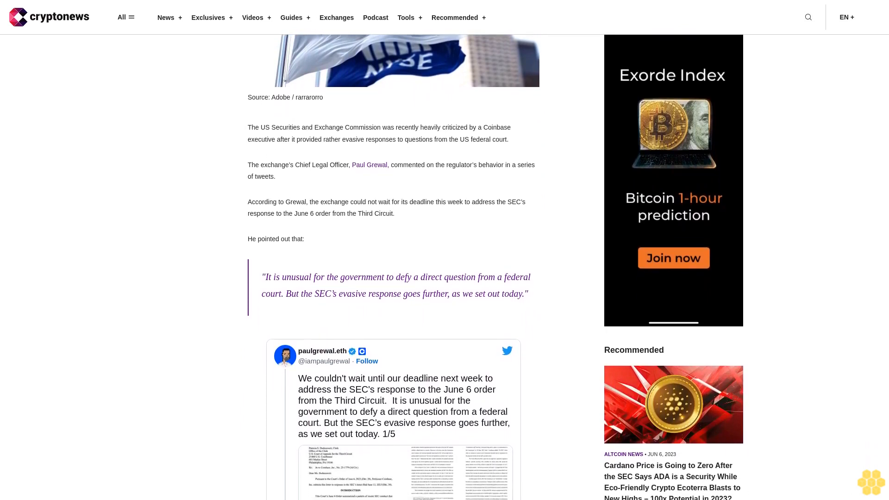
pyautogui.scroll(-3)
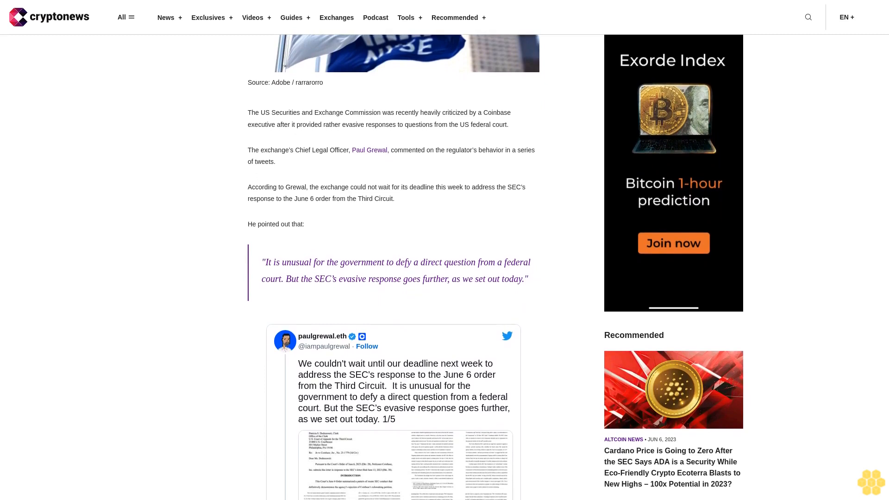
pyautogui.scroll(-3)
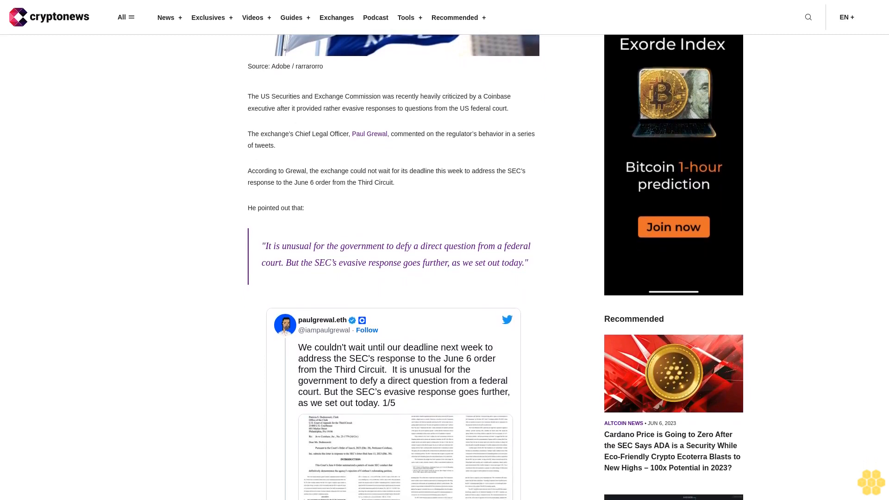
pyautogui.scroll(-3)
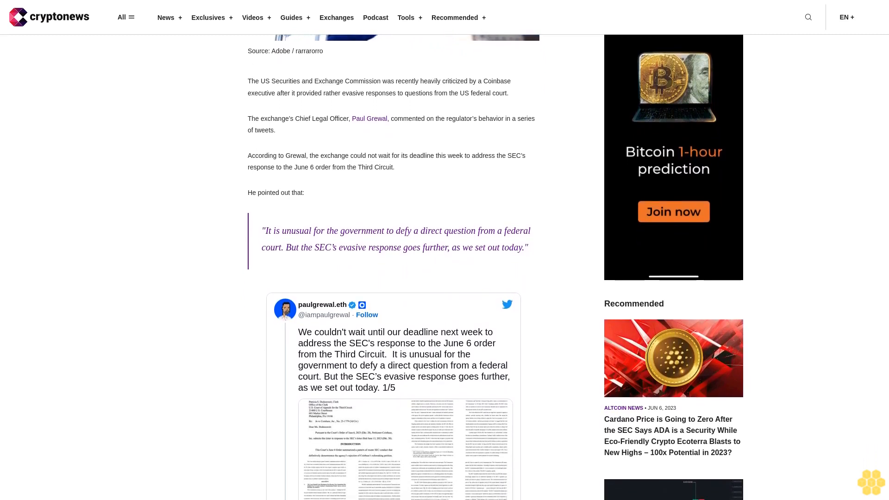
pyautogui.scroll(-3)
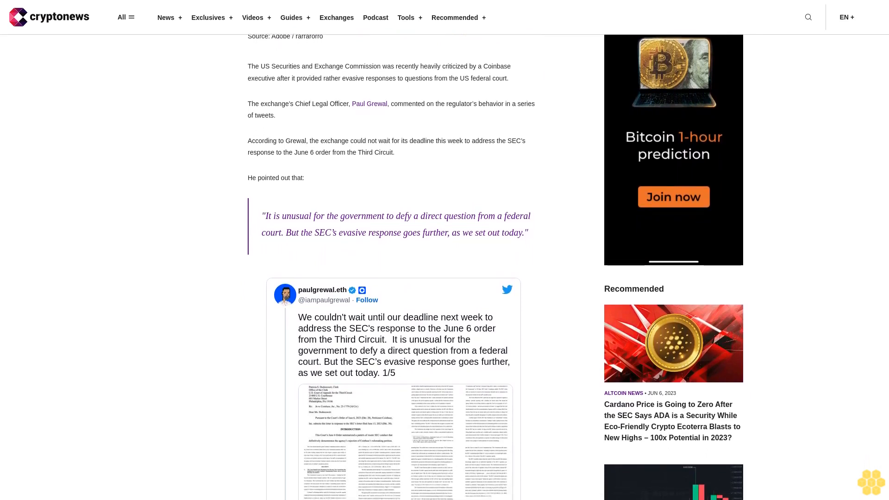
pyautogui.scroll(-3)
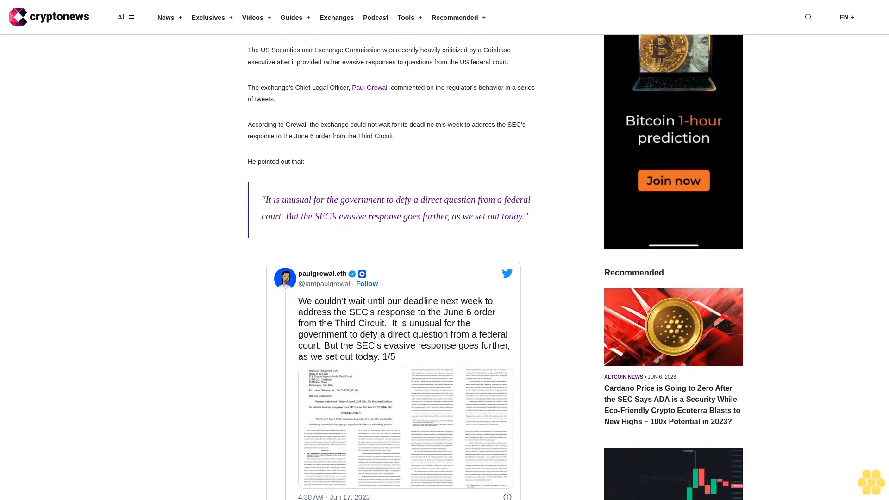
pyautogui.scroll(-3)
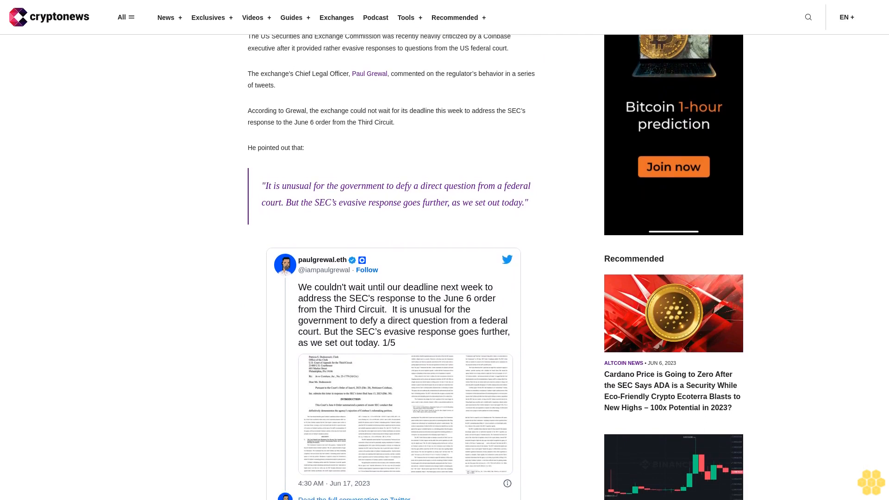
pyautogui.scroll(-3)
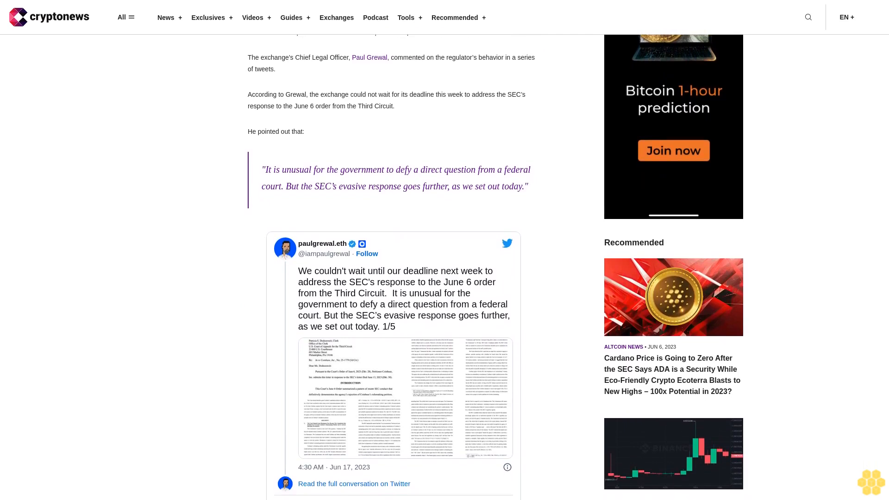
pyautogui.scroll(-3)
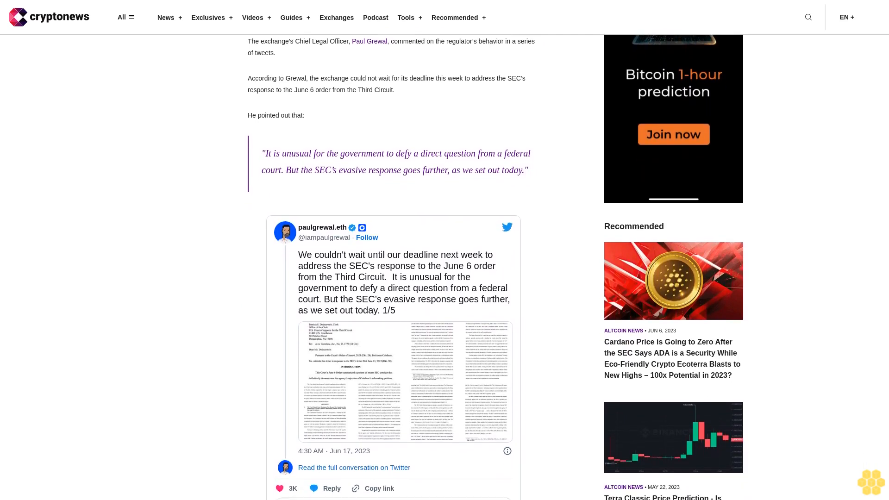
pyautogui.scroll(-3)
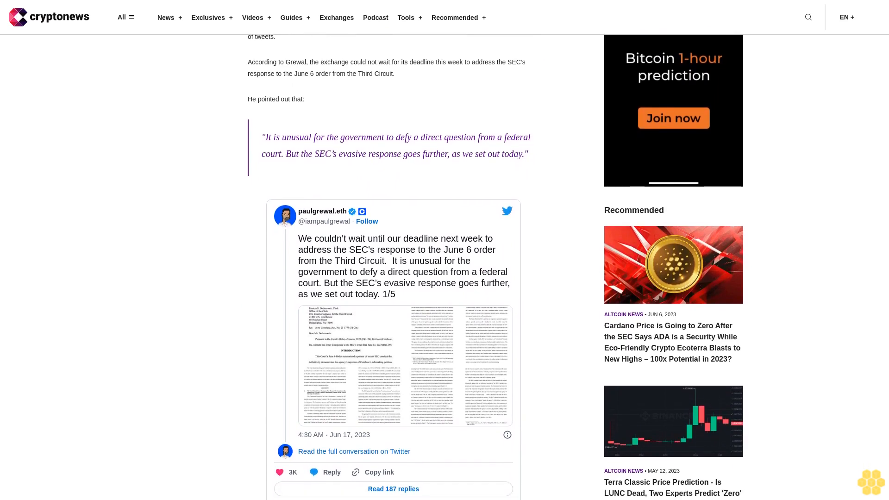
pyautogui.scroll(-3)
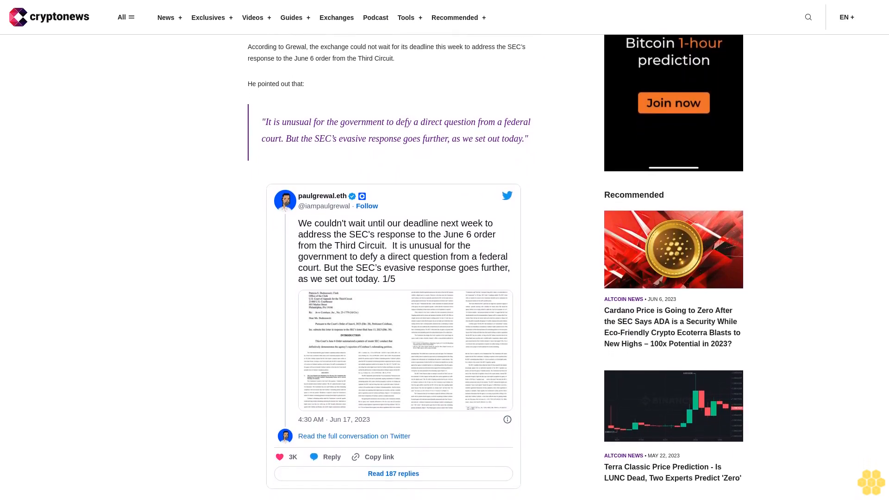
pyautogui.scroll(-3)
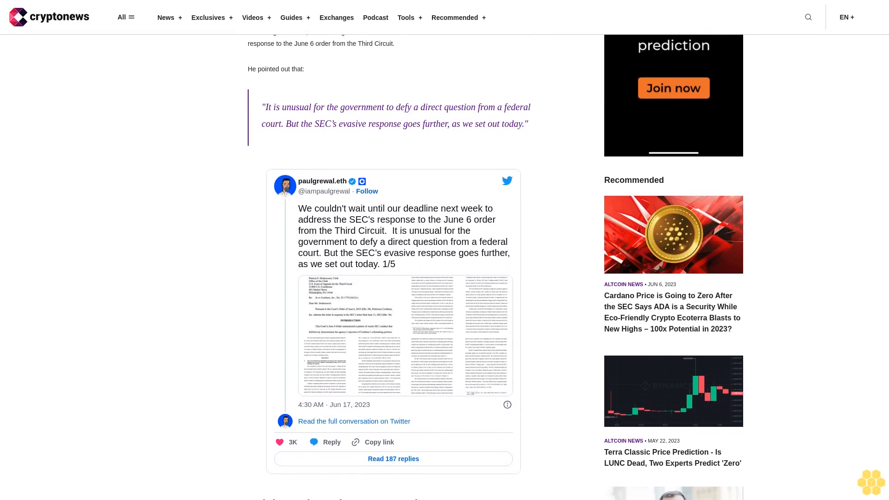
pyautogui.scroll(-3)
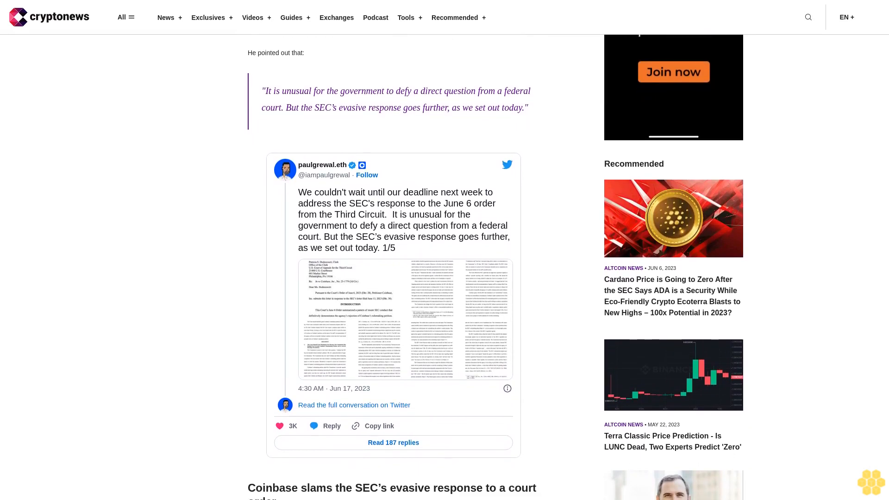
pyautogui.scroll(-3)
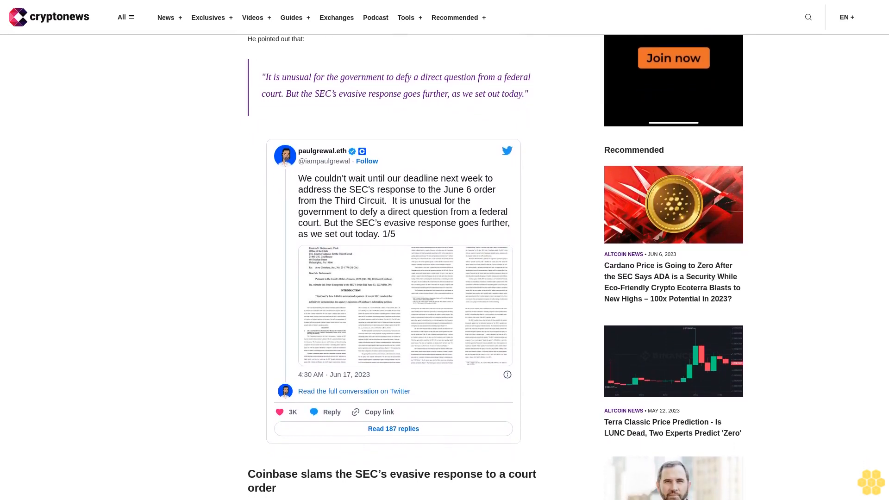
pyautogui.scroll(-3)
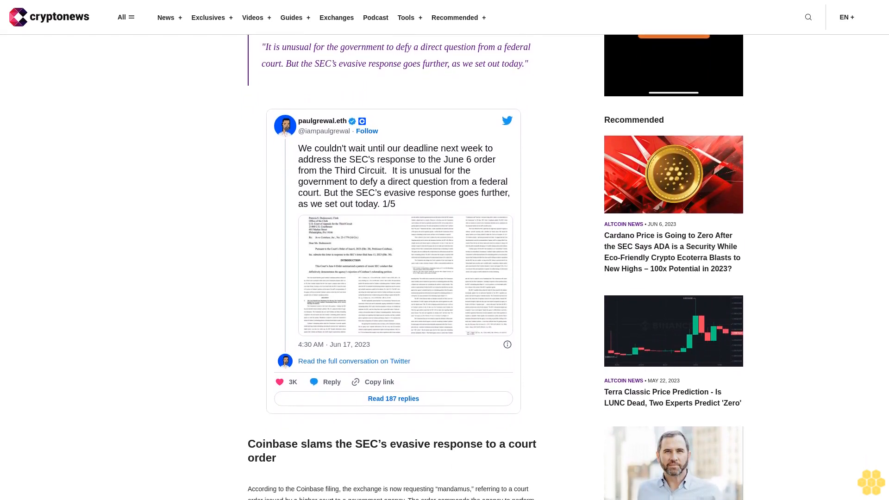
pyautogui.scroll(-3)
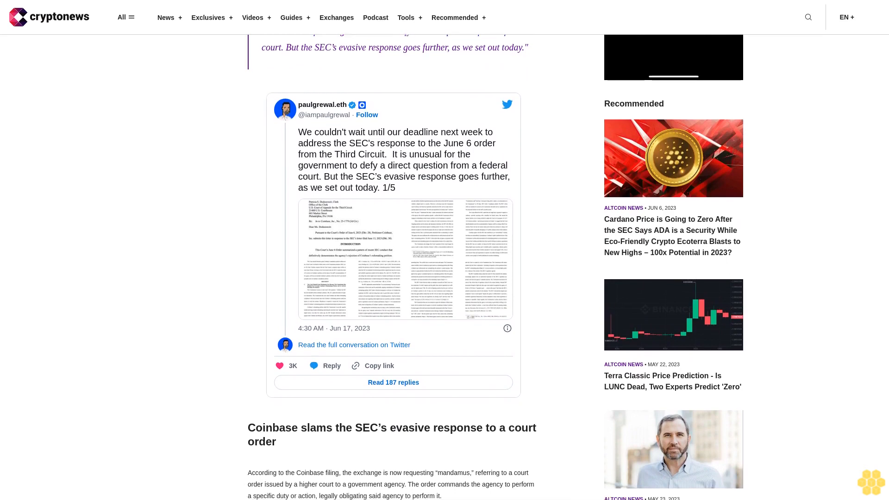
pyautogui.scroll(-3)
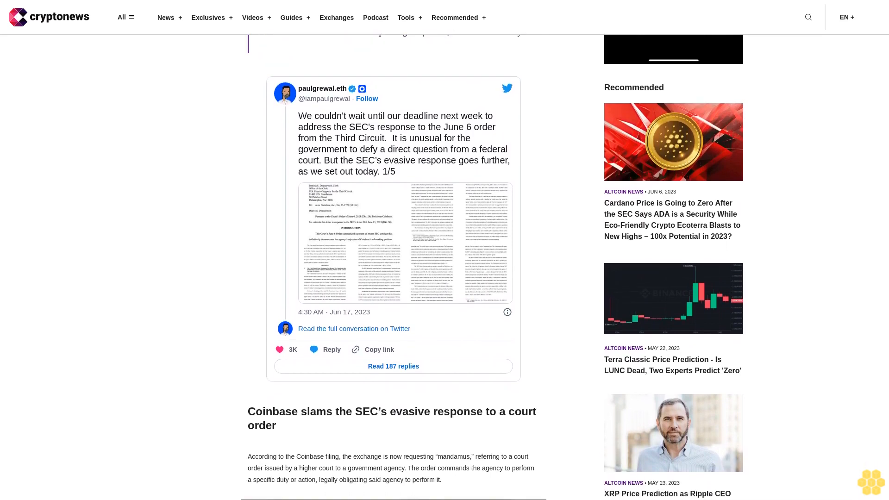
pyautogui.scroll(-3)
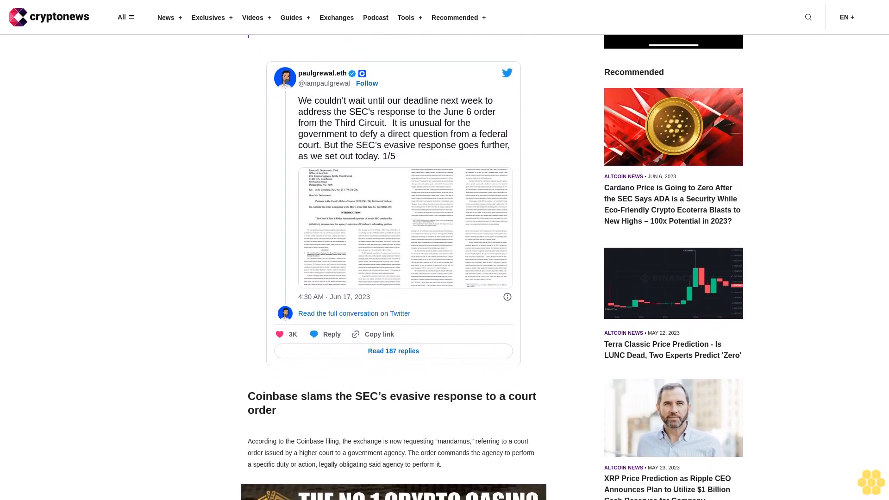
pyautogui.scroll(-3)
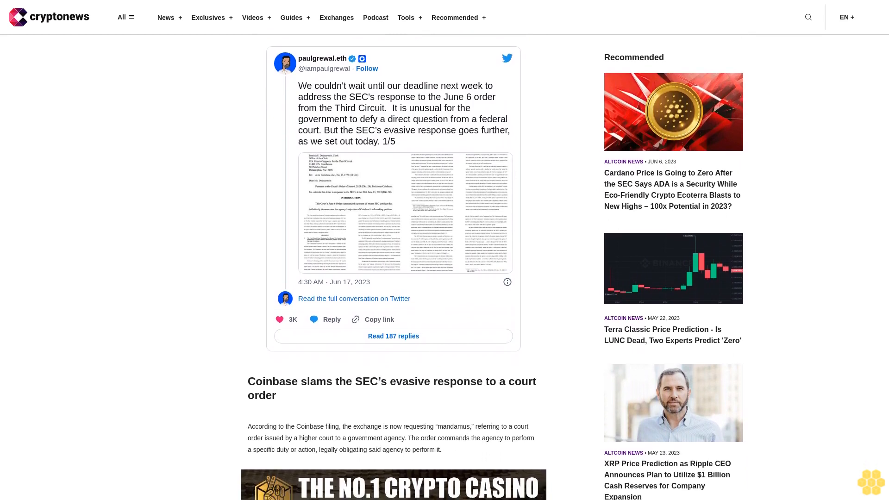
pyautogui.scroll(-3)
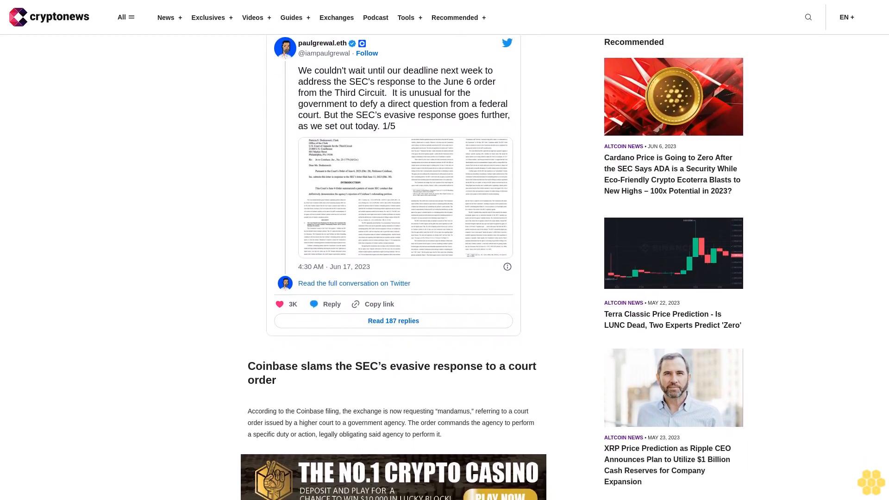
pyautogui.scroll(-3)
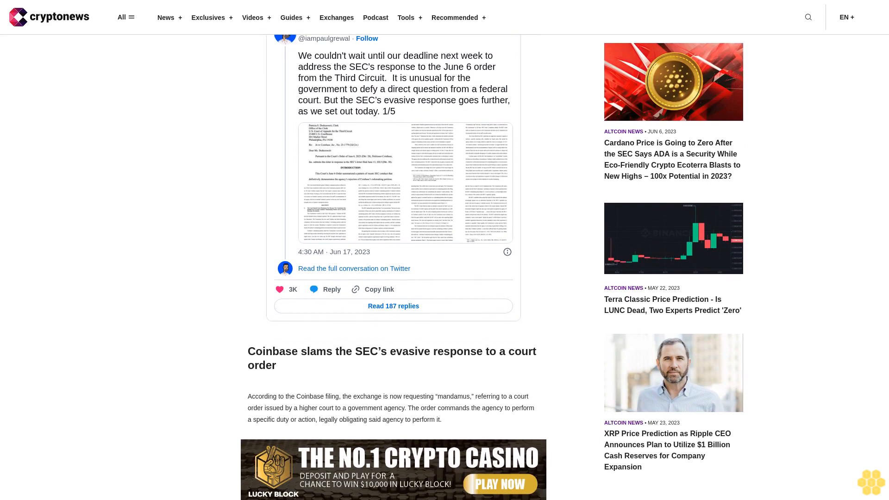
pyautogui.scroll(-3)
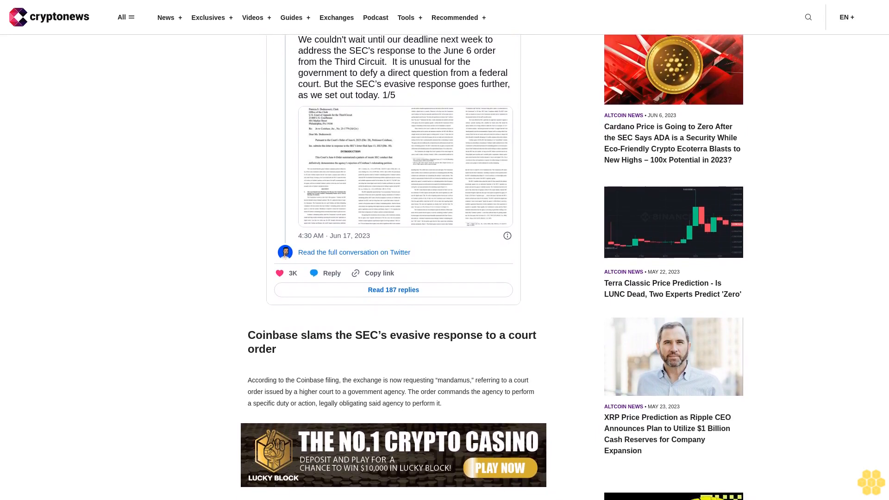
pyautogui.scroll(-3)
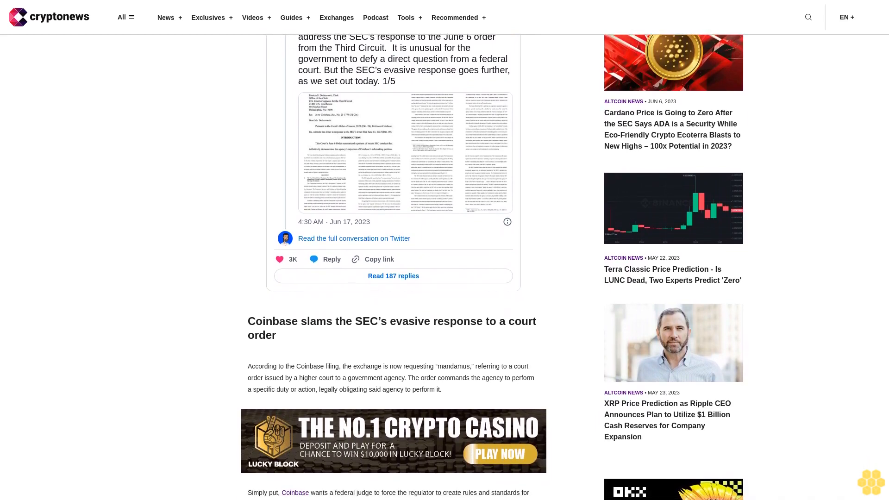
pyautogui.scroll(-3)
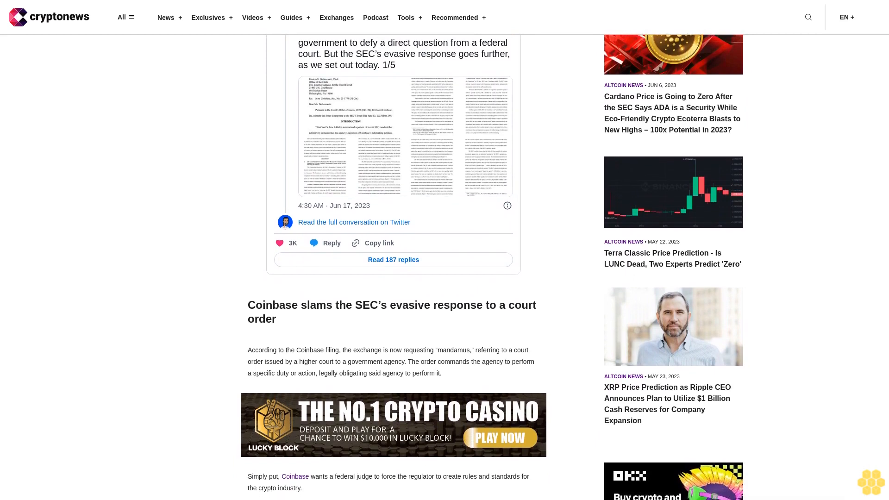
pyautogui.scroll(-3)
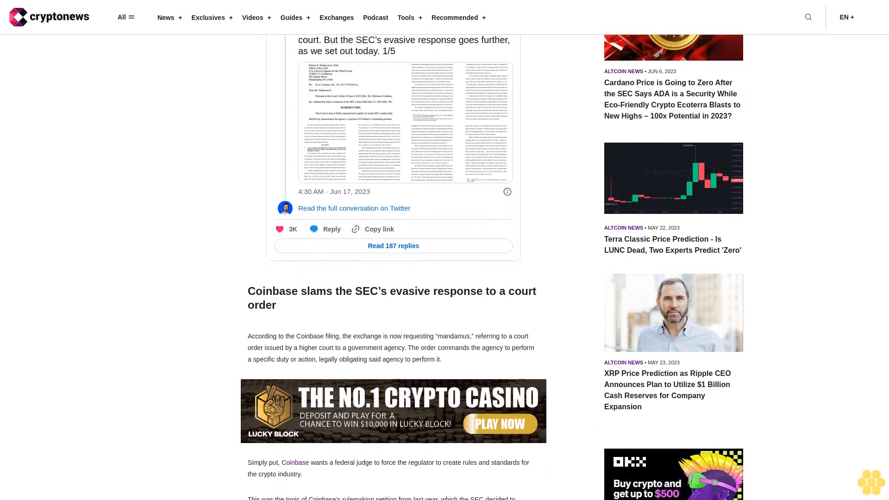
pyautogui.scroll(-3)
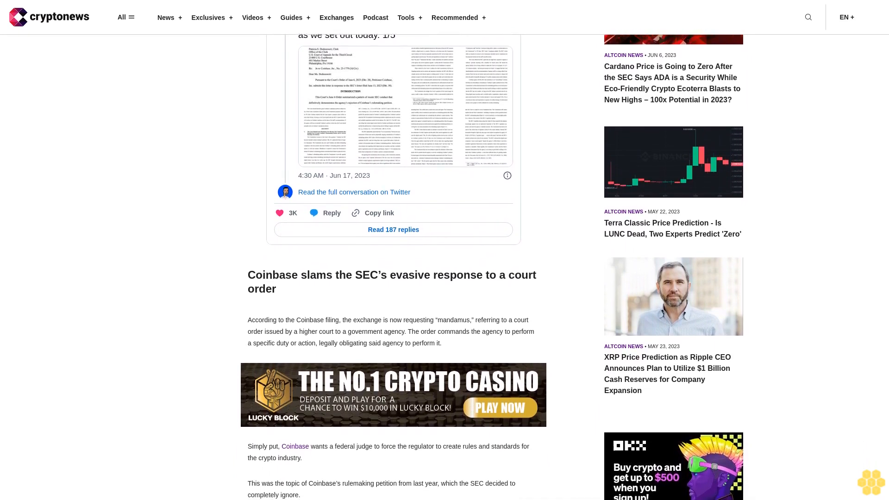
pyautogui.scroll(-3)
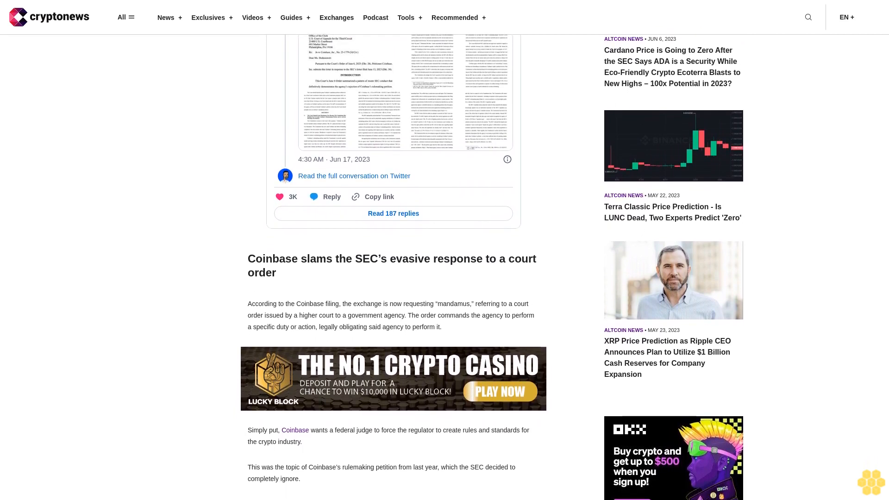
pyautogui.scroll(-3)
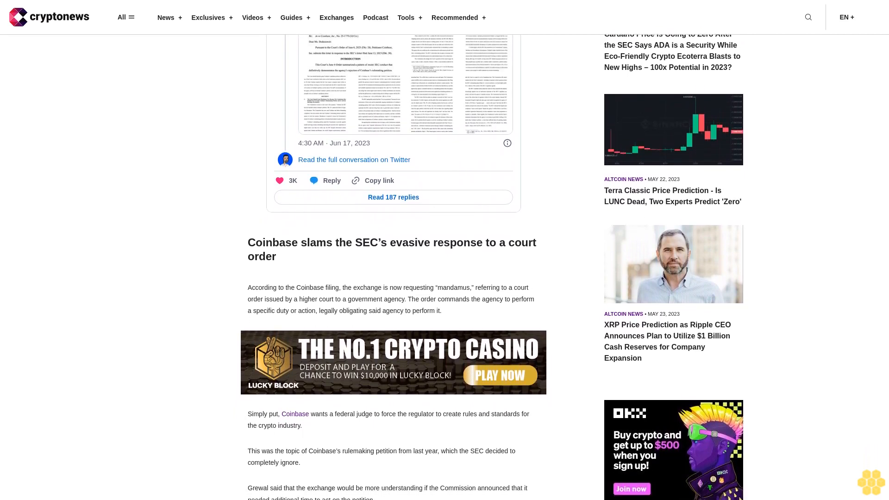
pyautogui.scroll(-3)
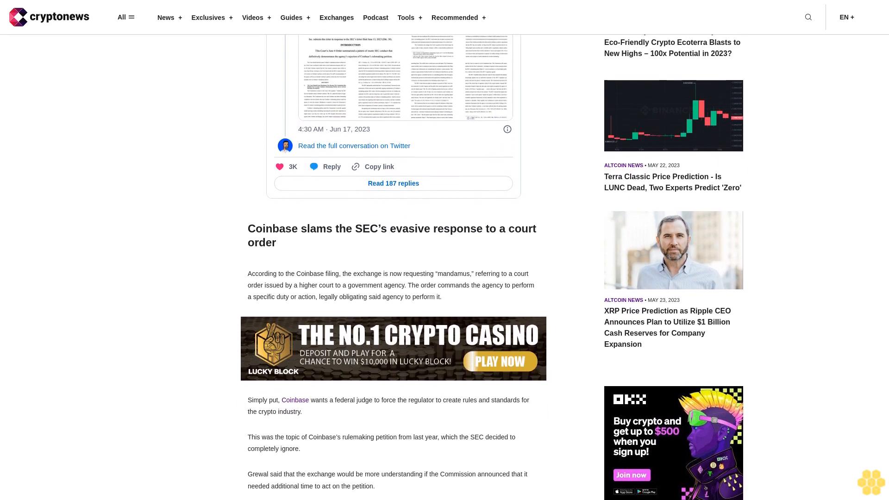
pyautogui.scroll(-3)
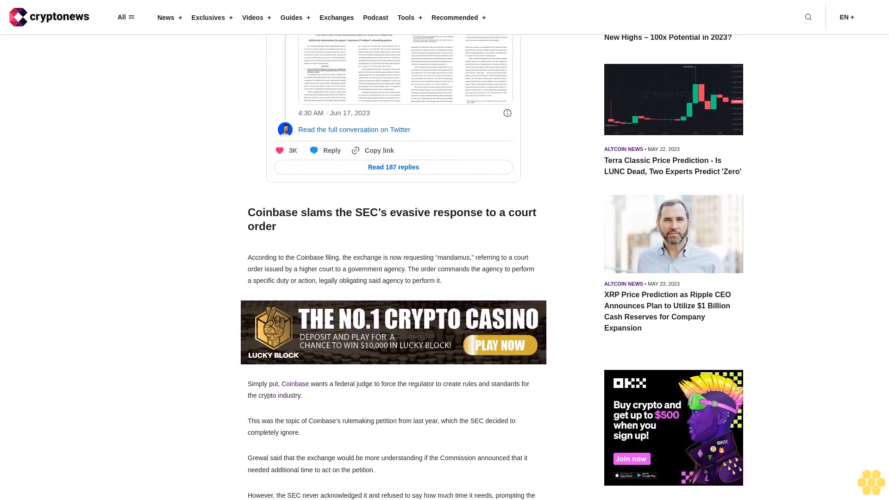
pyautogui.scroll(-3)
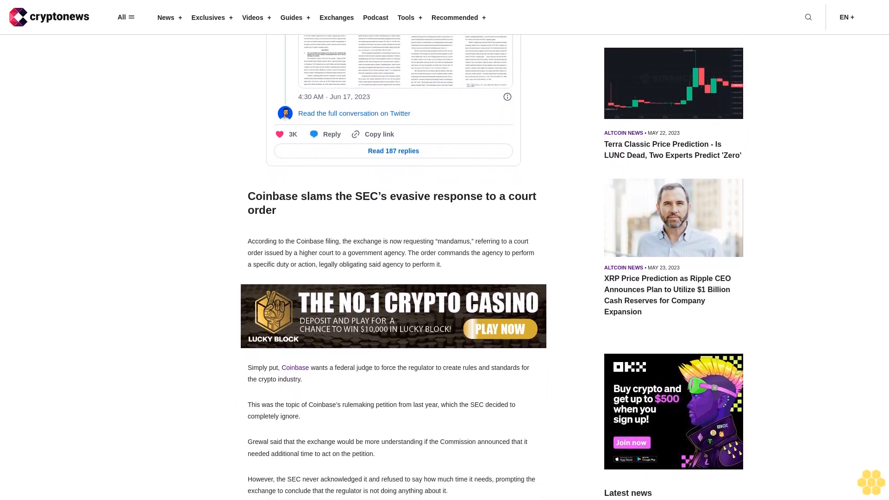
pyautogui.scroll(-3)
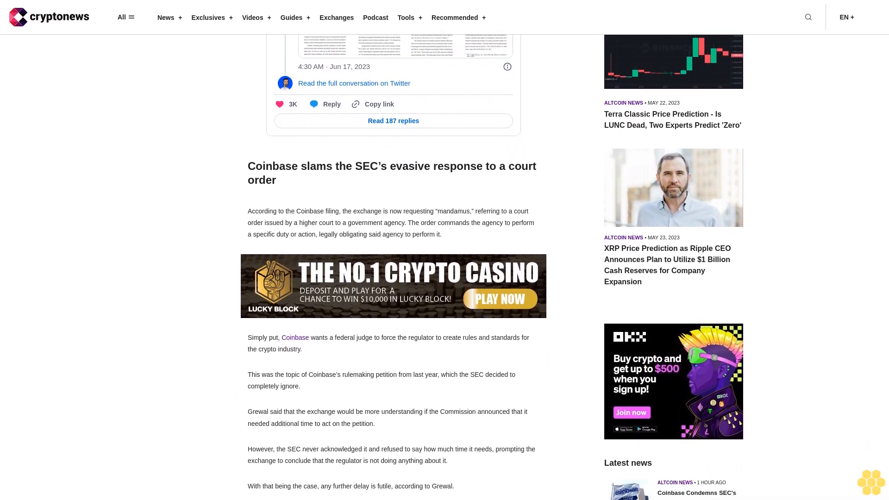
pyautogui.scroll(-3)
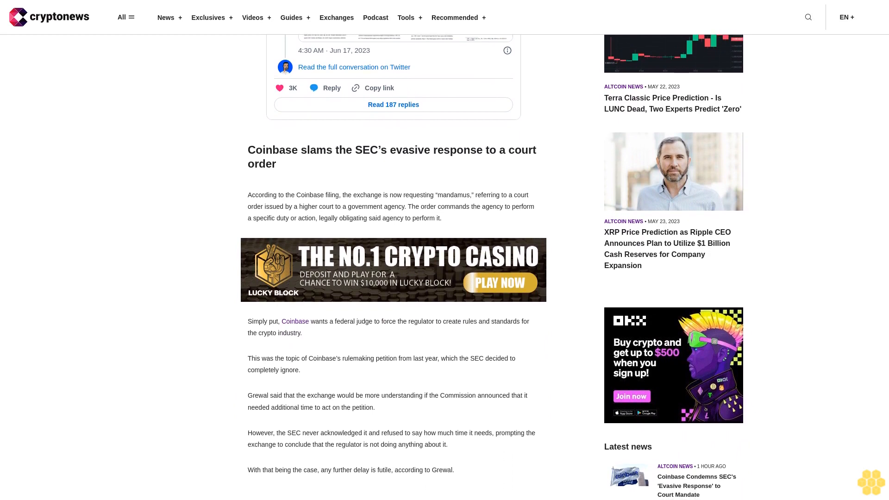
pyautogui.scroll(-3)
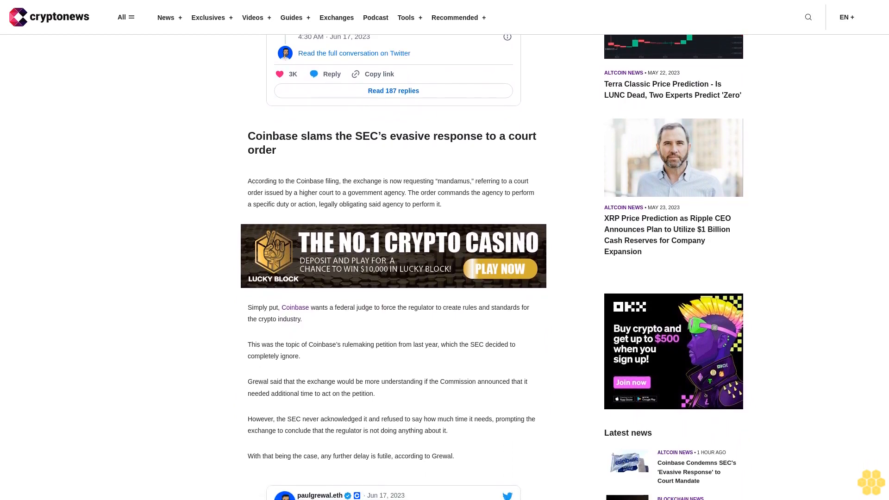
pyautogui.scroll(-3)
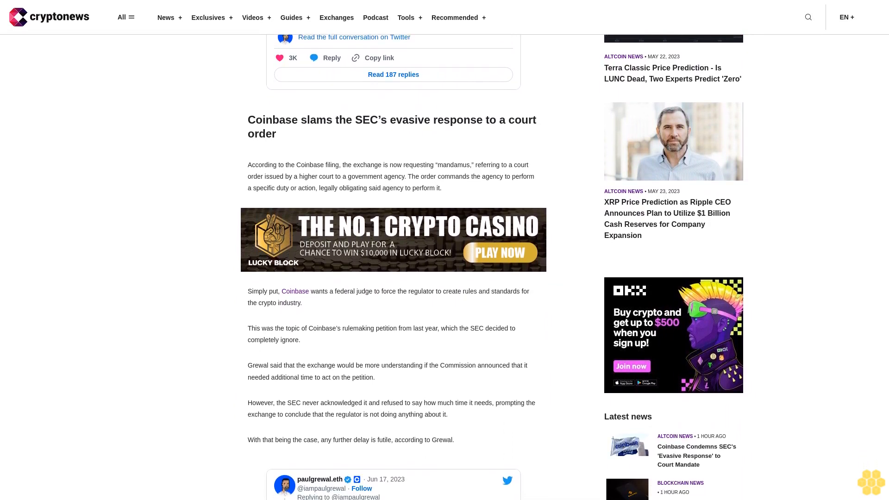
pyautogui.scroll(-3)
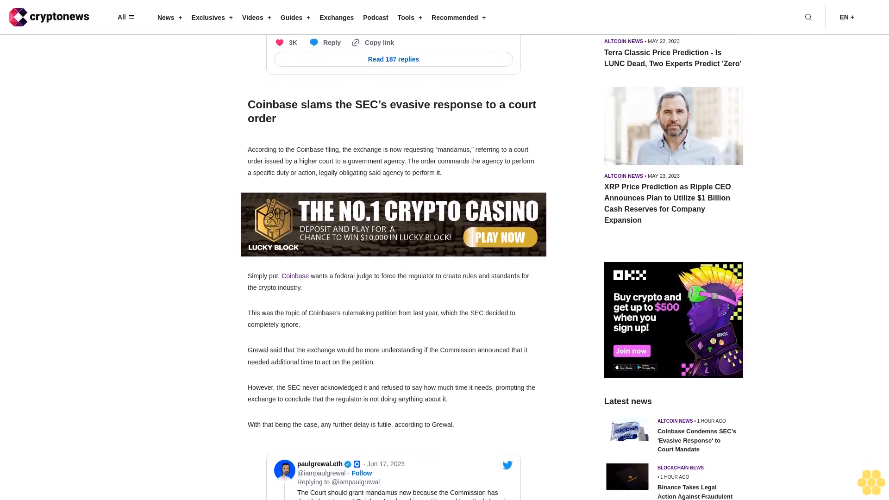
pyautogui.scroll(-3)
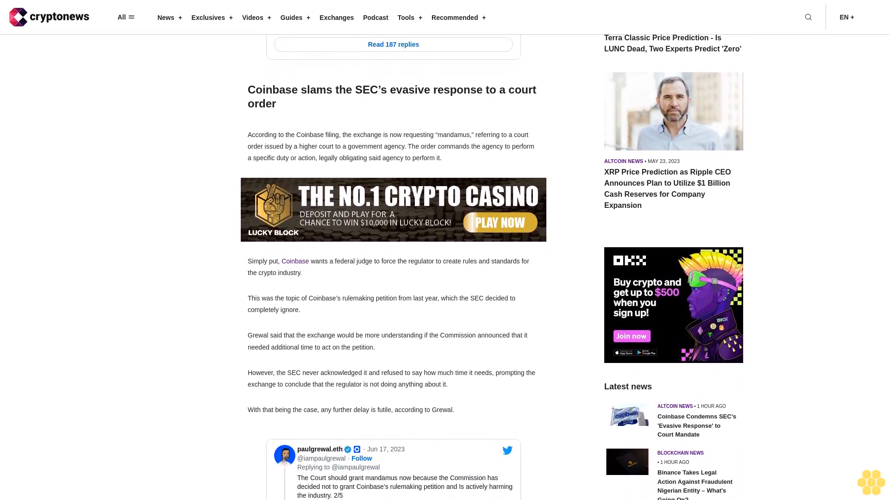
pyautogui.scroll(-3)
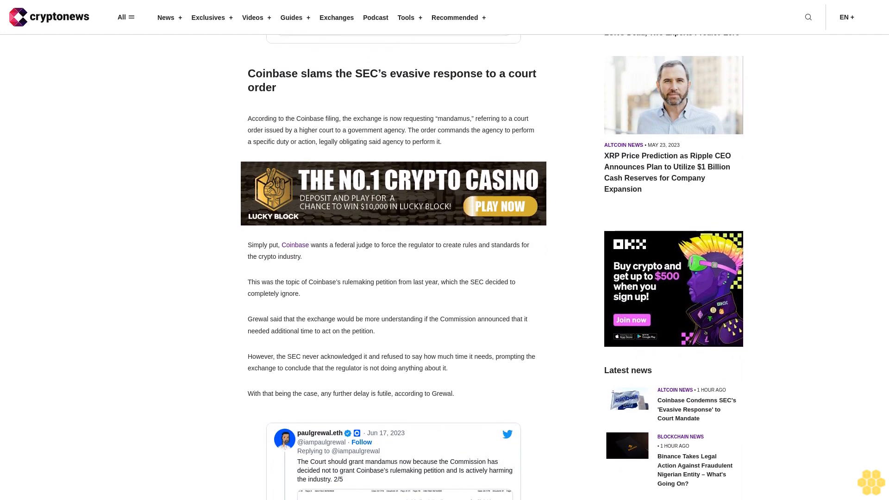
pyautogui.scroll(-3)
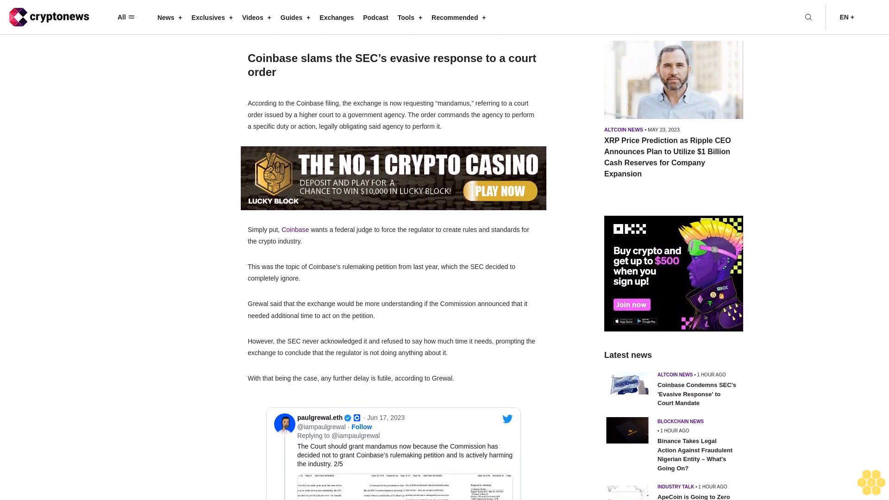
pyautogui.scroll(-3)
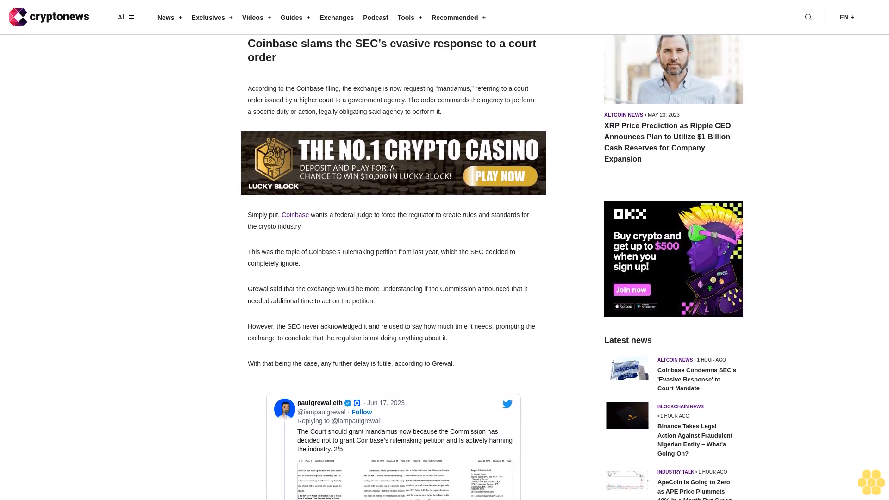
pyautogui.scroll(-3)
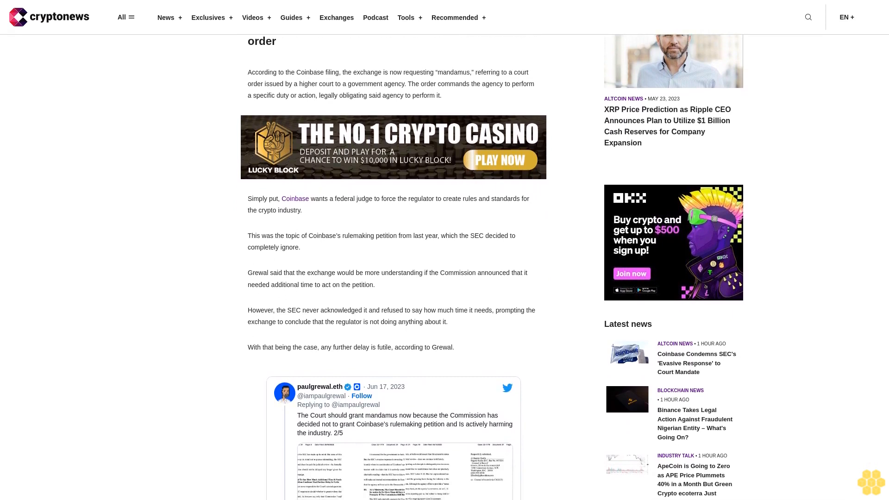
pyautogui.scroll(-3)
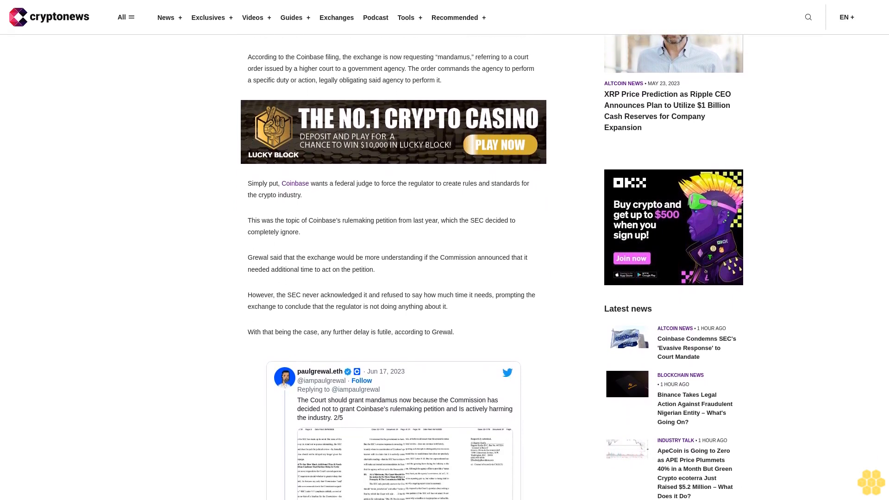
pyautogui.scroll(-3)
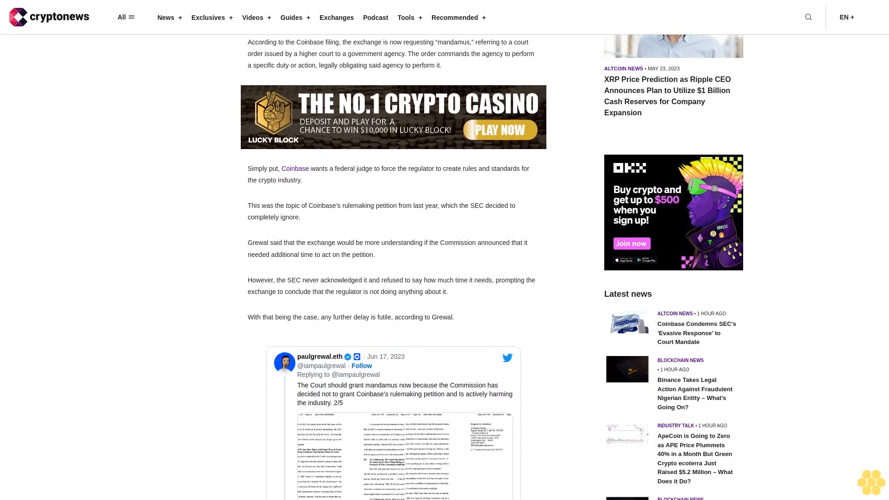
pyautogui.scroll(-3)
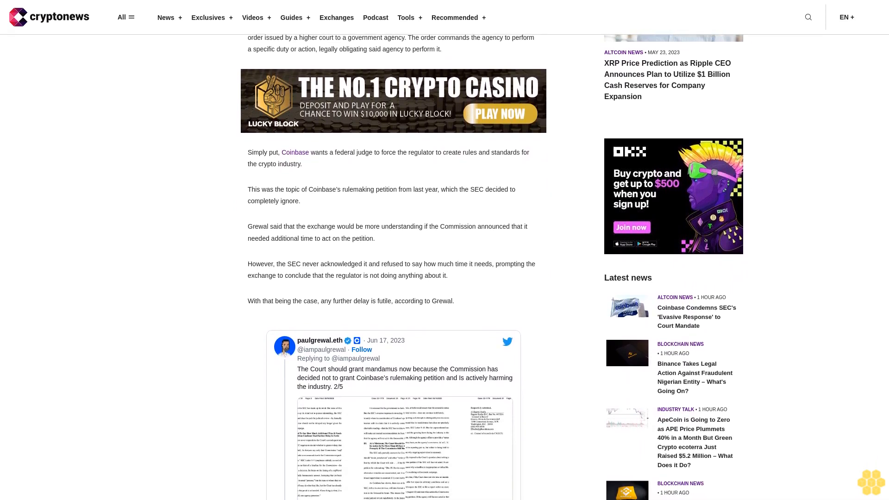
pyautogui.scroll(-3)
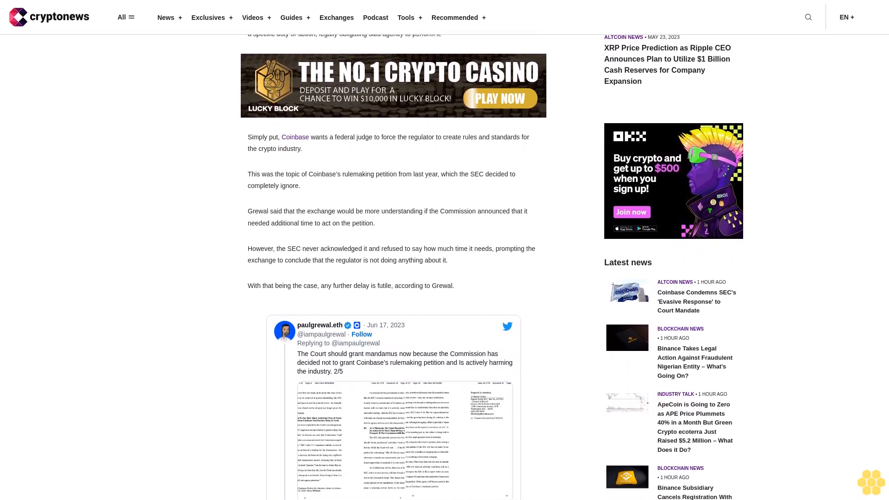
pyautogui.scroll(-3)
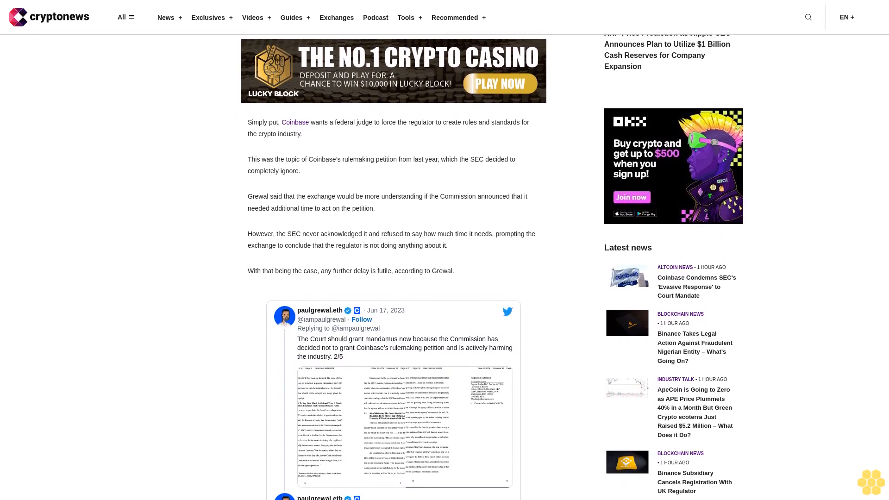
pyautogui.scroll(-3)
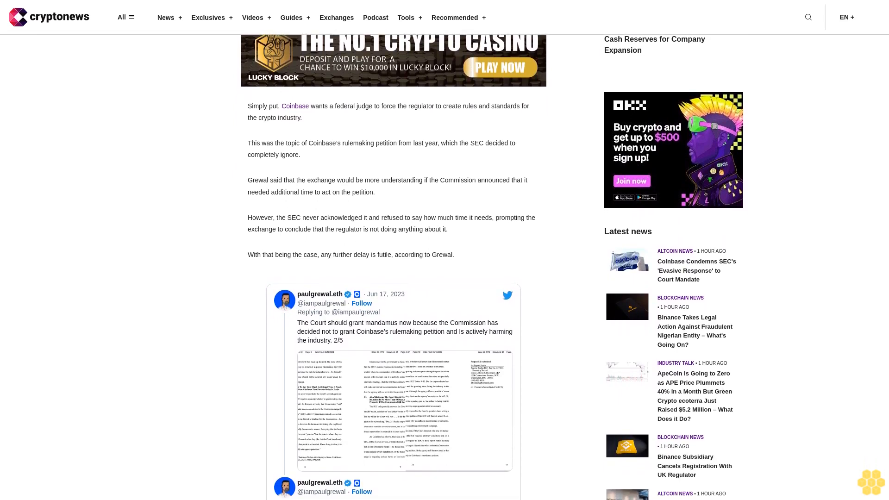
pyautogui.scroll(-3)
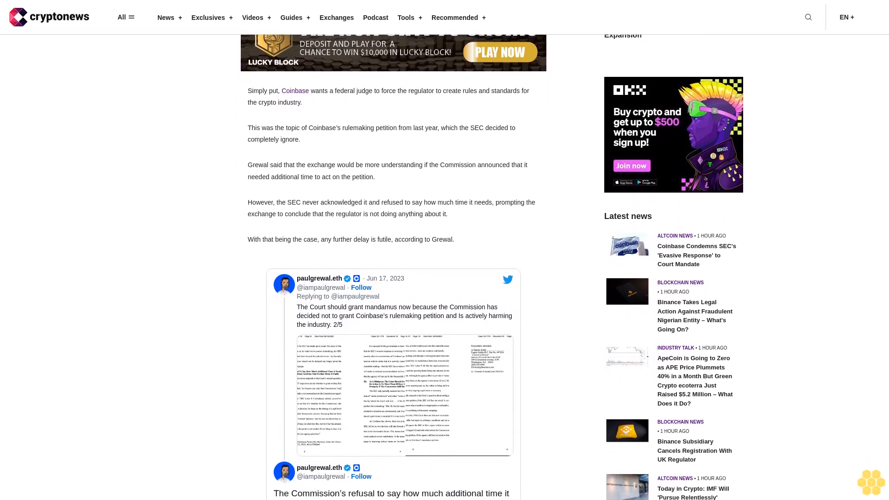
pyautogui.scroll(-3)
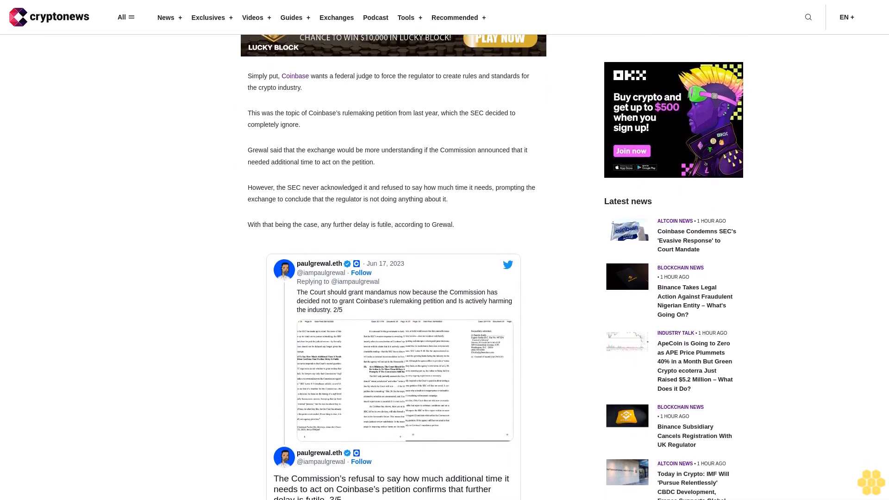
pyautogui.scroll(-3)
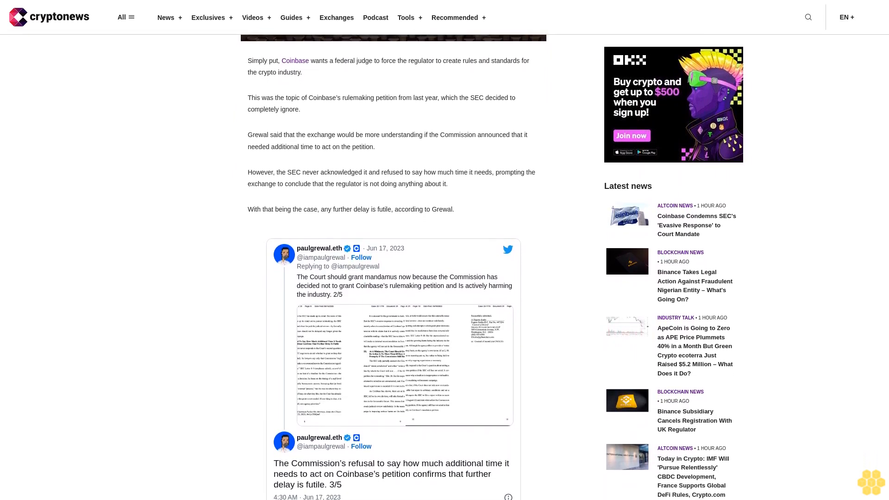
pyautogui.scroll(-3)
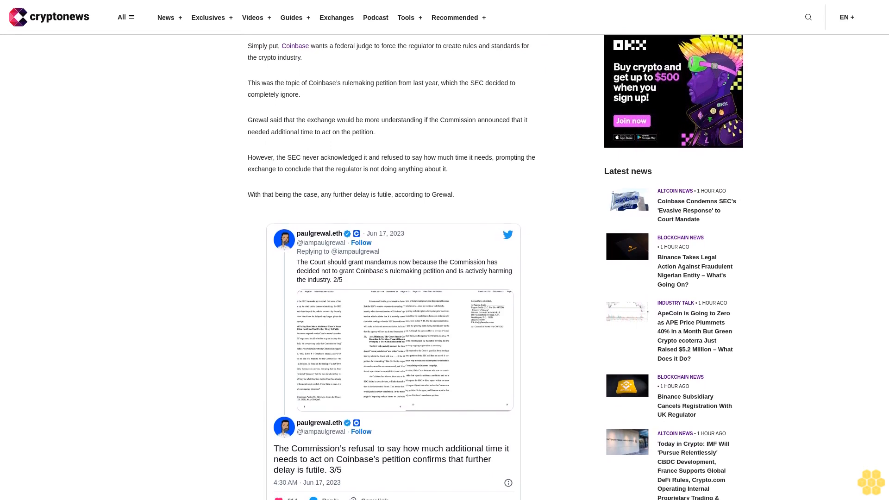
pyautogui.scroll(-3)
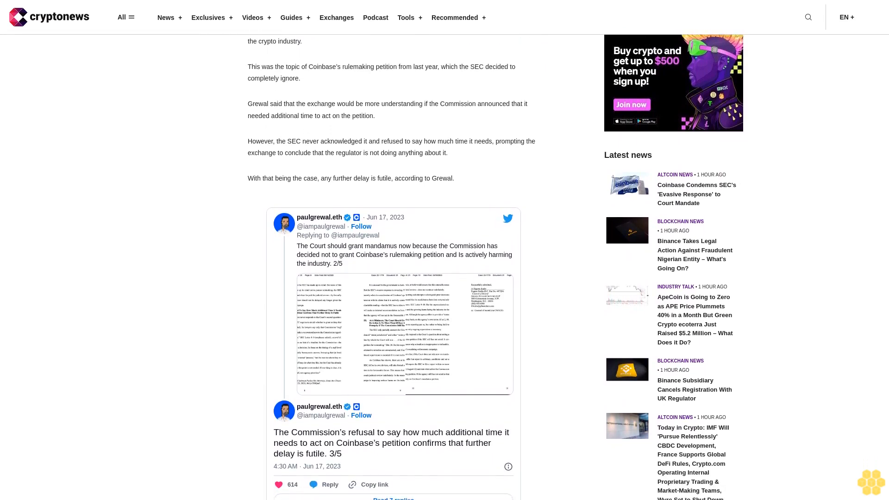
pyautogui.scroll(-3)
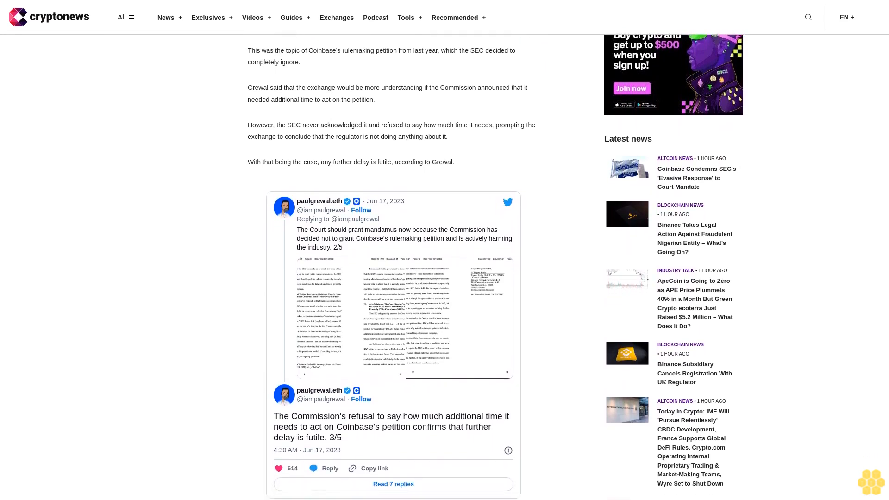
pyautogui.scroll(-3)
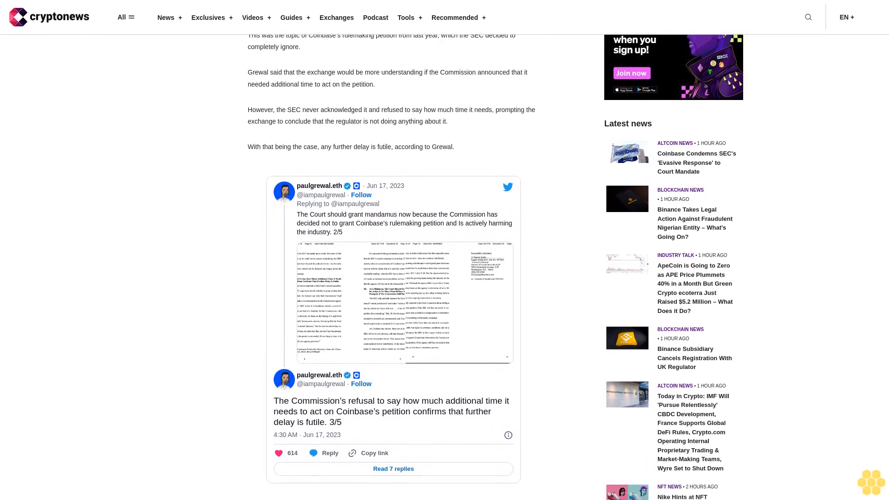
pyautogui.scroll(-3)
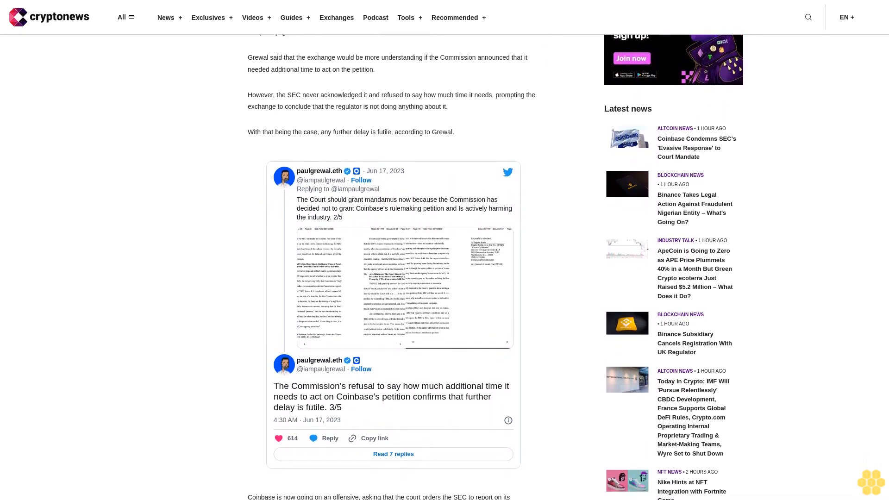
pyautogui.scroll(-3)
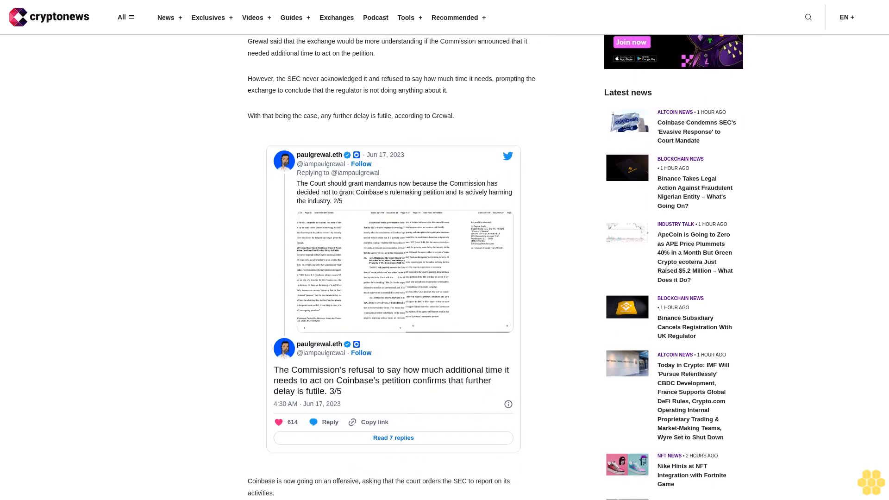
pyautogui.scroll(-3)
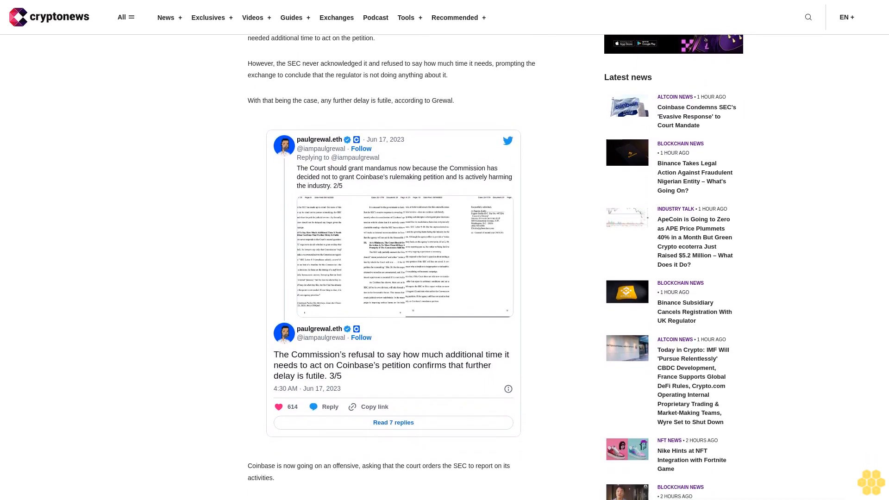
pyautogui.scroll(-3)
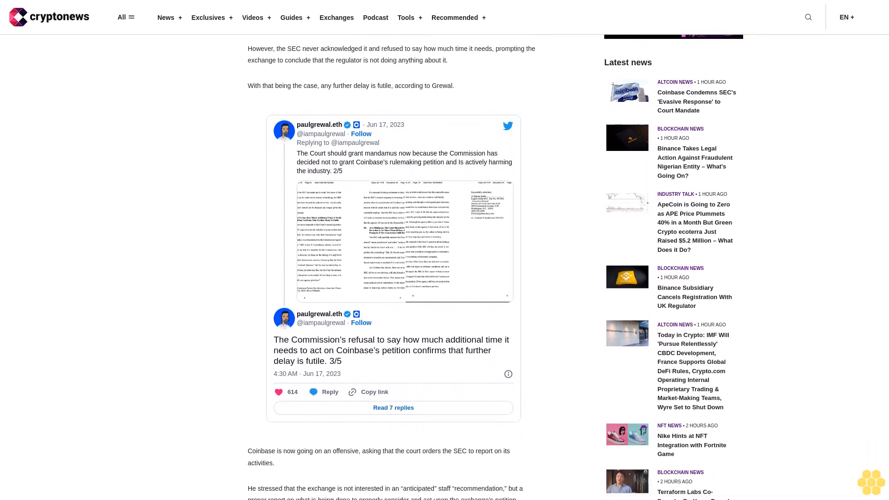
pyautogui.scroll(-3)
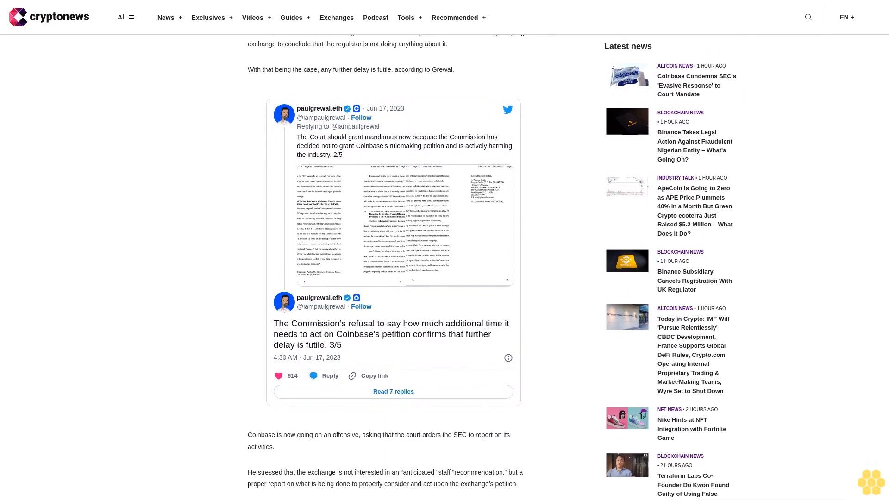
pyautogui.scroll(-3)
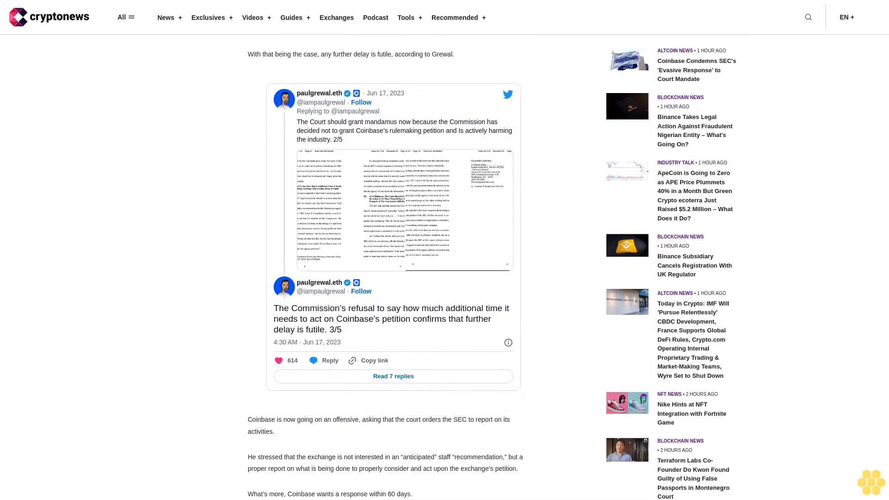
pyautogui.scroll(-3)
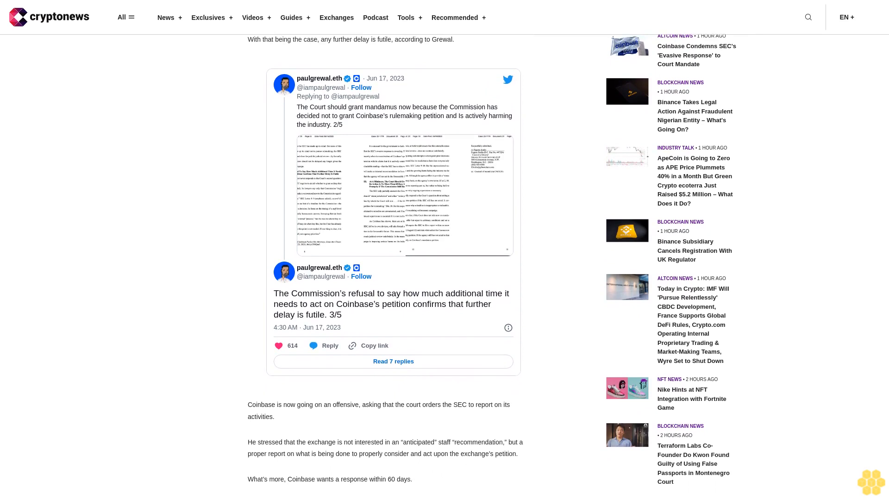
pyautogui.scroll(-3)
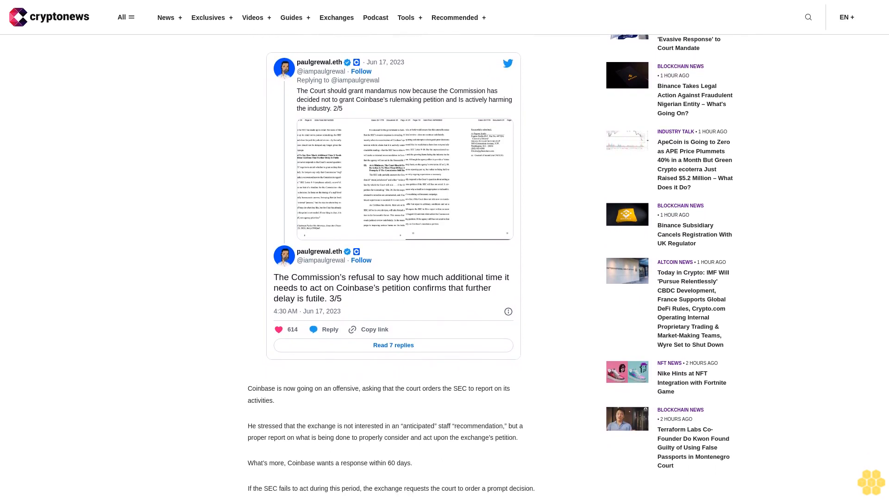
pyautogui.scroll(-3)
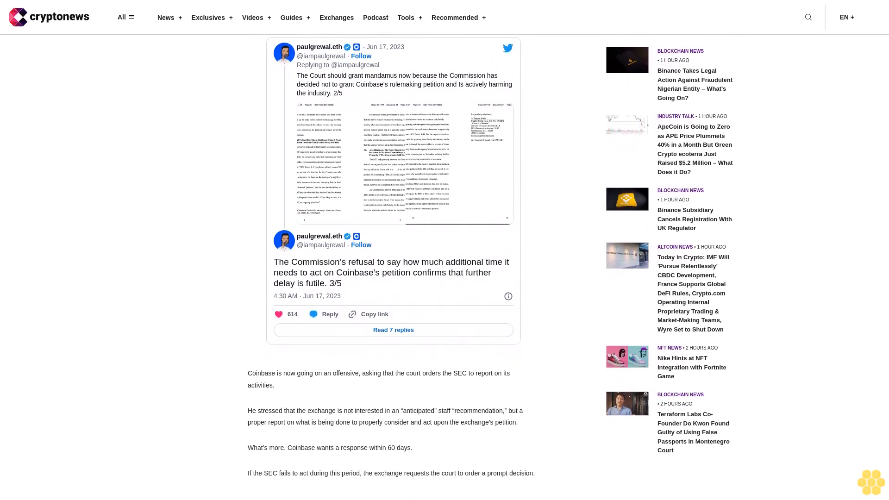
pyautogui.scroll(-3)
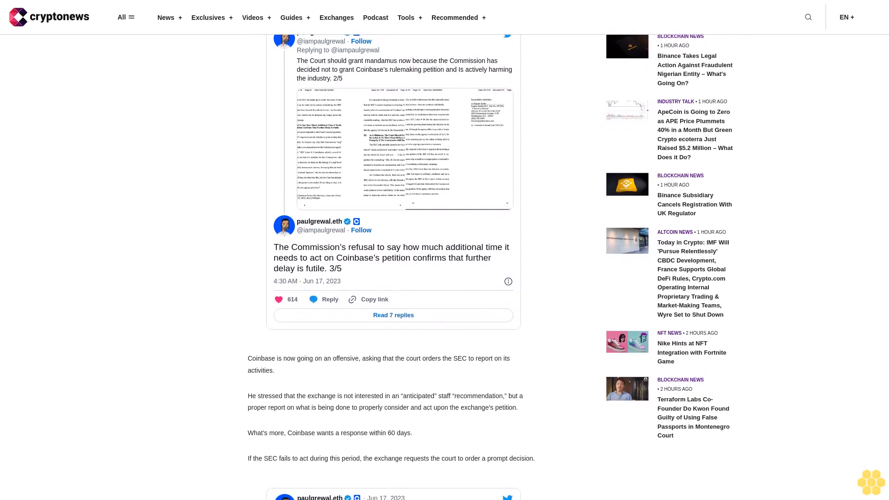
pyautogui.scroll(-3)
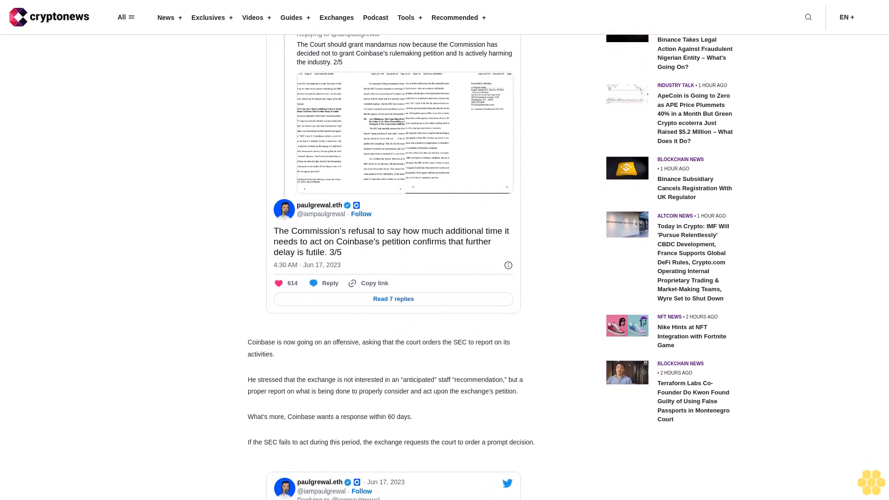
pyautogui.scroll(-3)
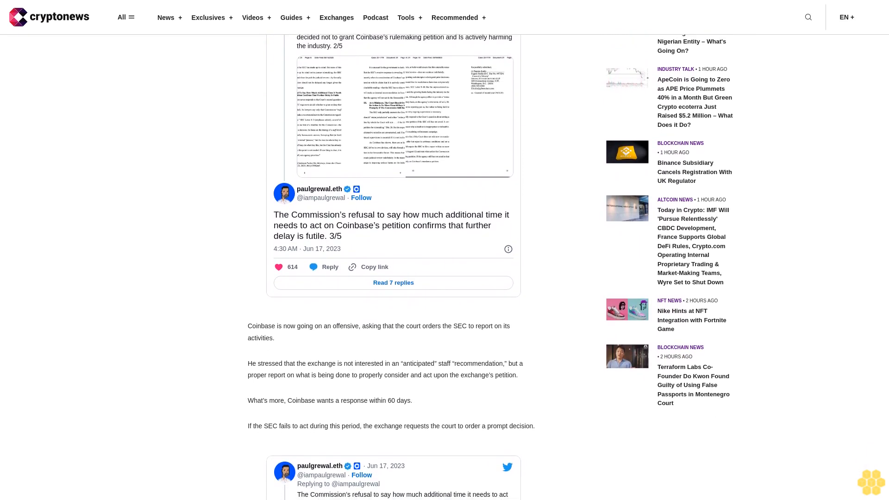
pyautogui.scroll(-3)
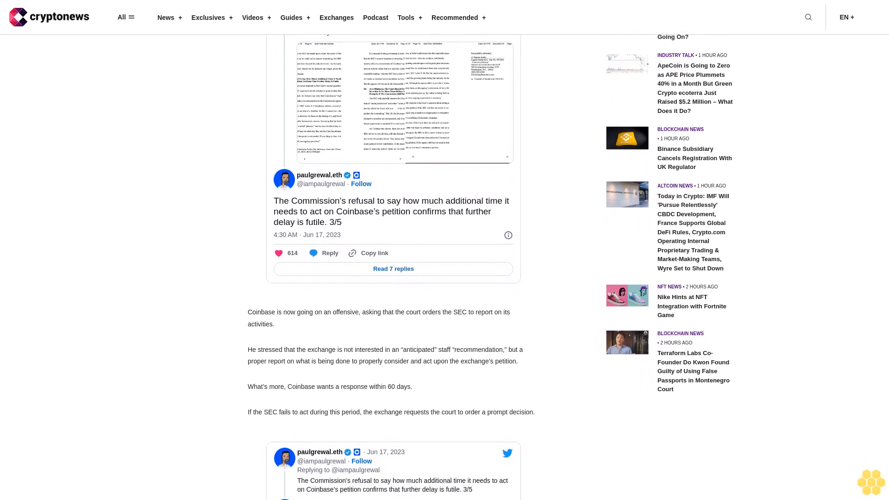
pyautogui.scroll(-3)
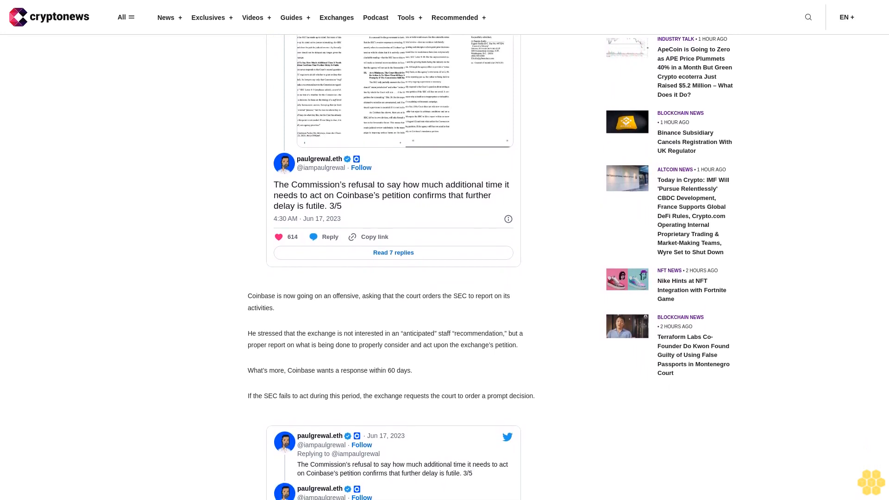
pyautogui.scroll(-3)
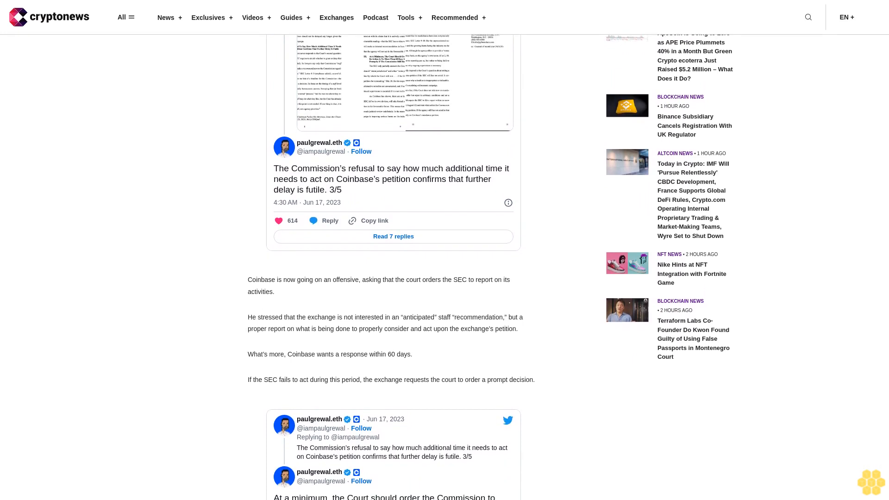
pyautogui.scroll(-3)
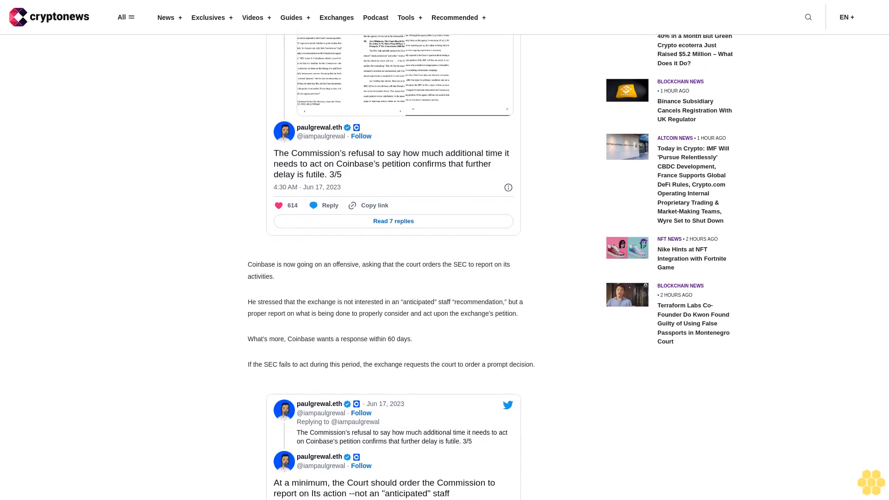
pyautogui.scroll(-3)
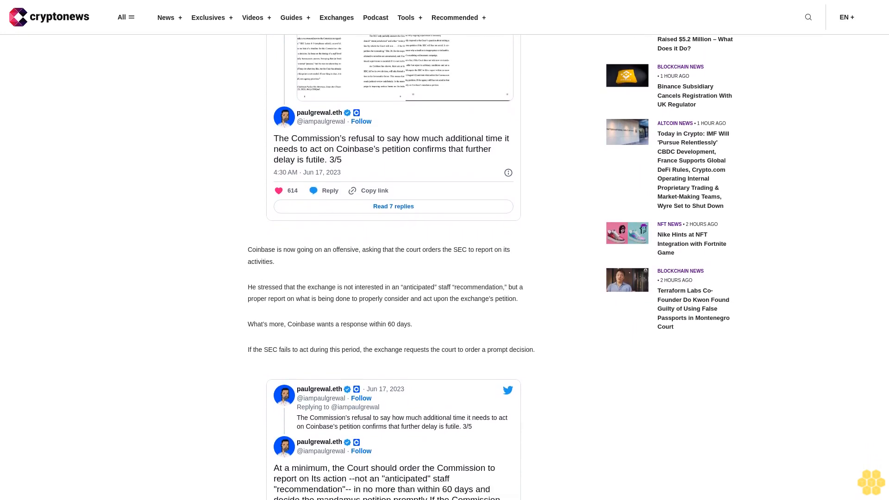
pyautogui.scroll(-3)
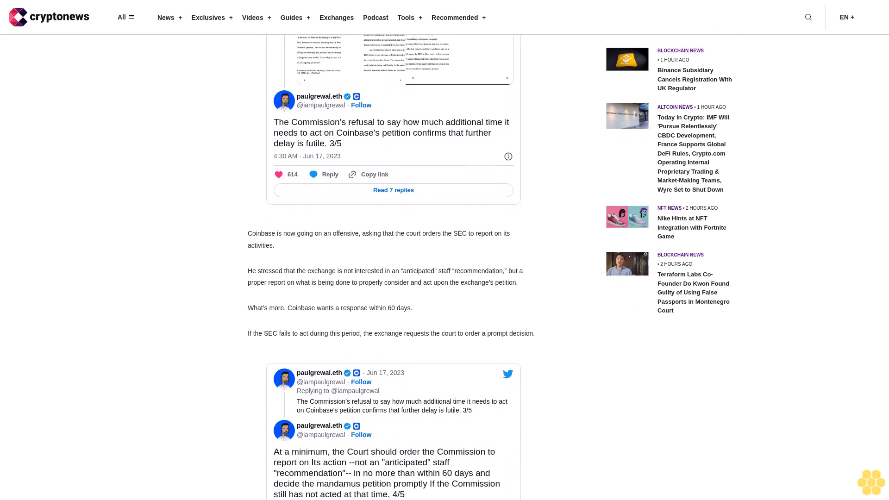
pyautogui.scroll(-3)
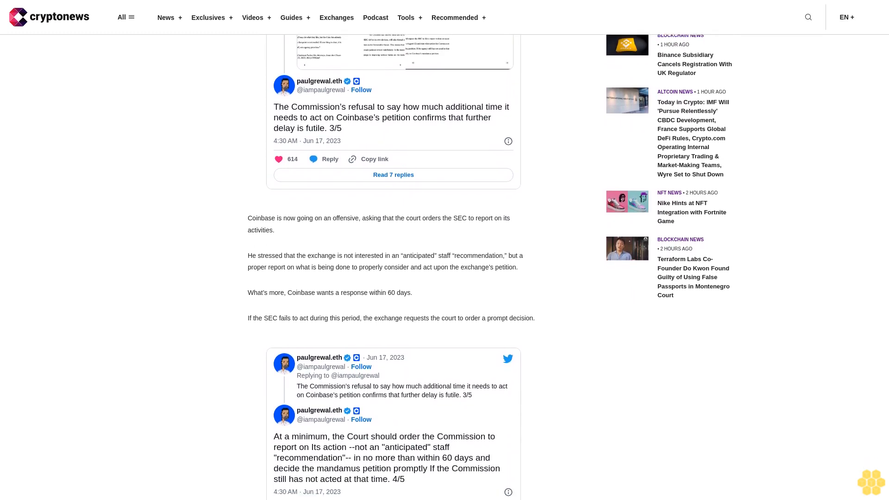
pyautogui.scroll(-3)
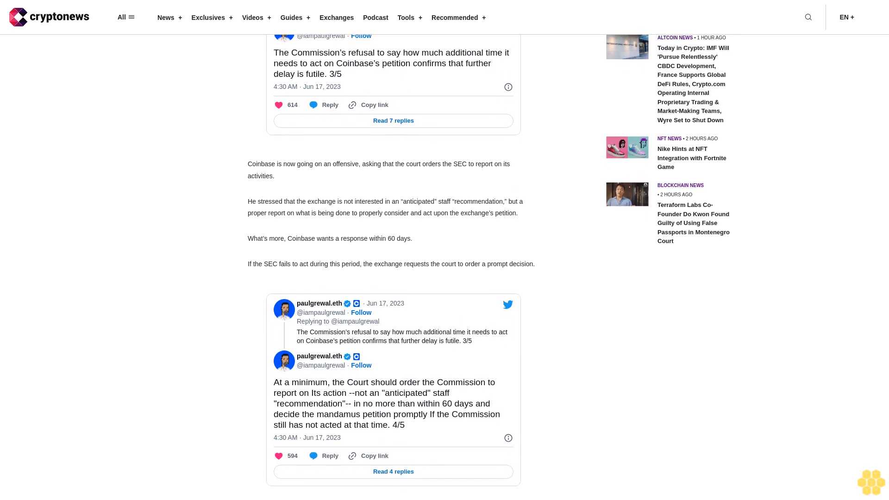
pyautogui.scroll(-3)
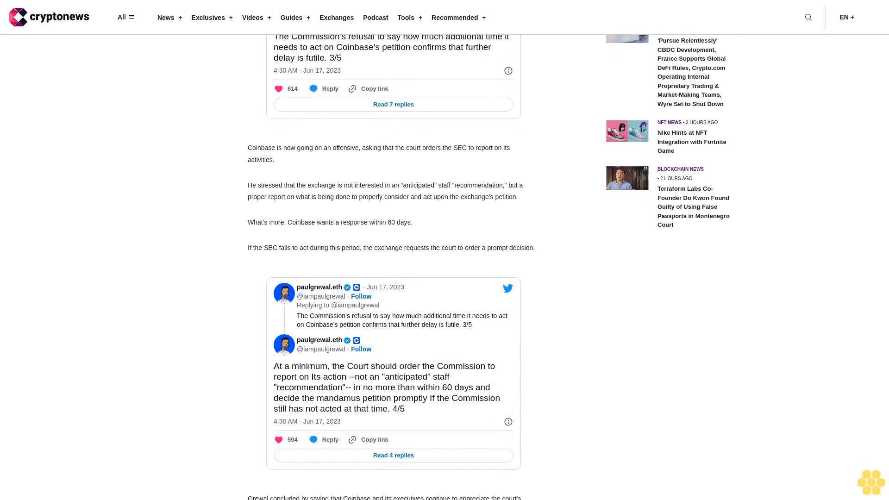
pyautogui.scroll(-3)
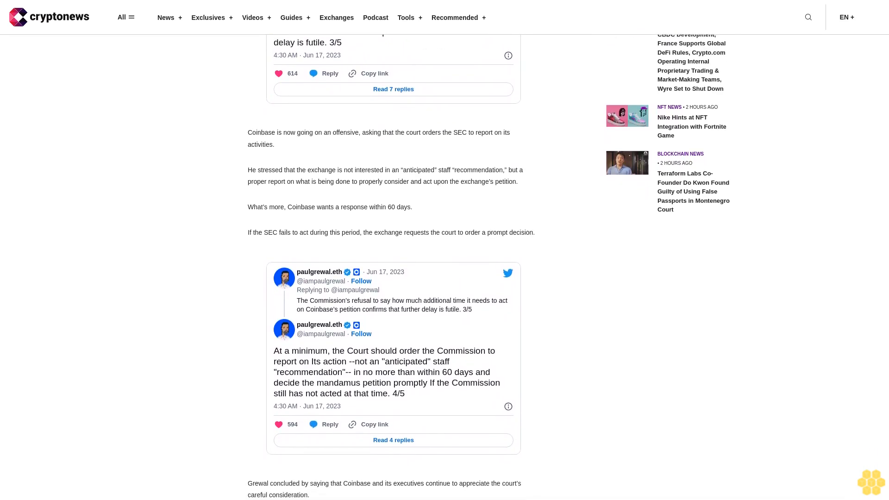
pyautogui.scroll(-3)
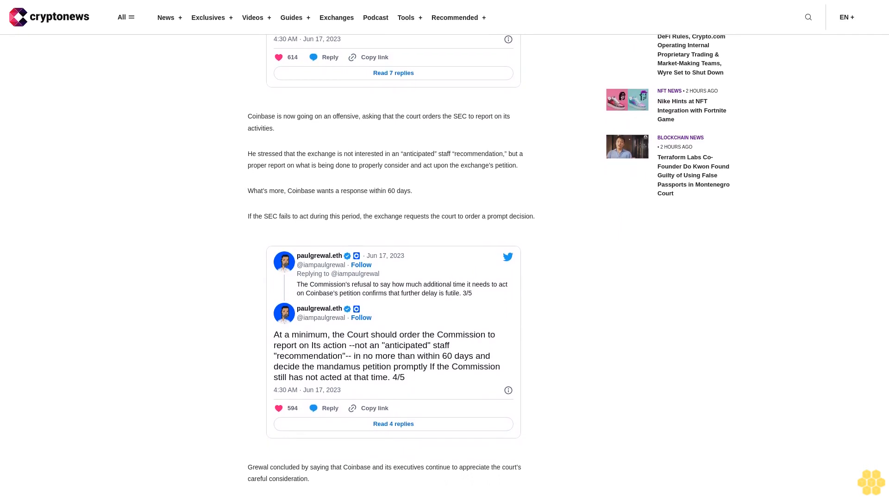
pyautogui.scroll(-3)
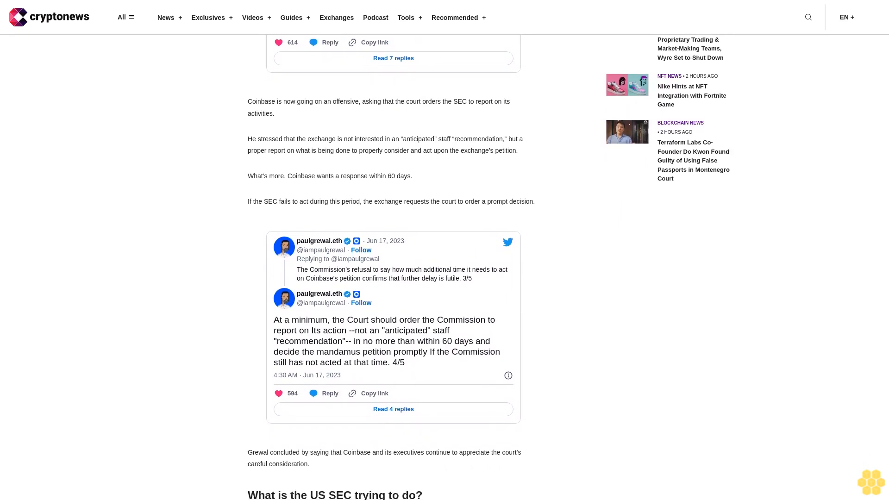
pyautogui.scroll(-3)
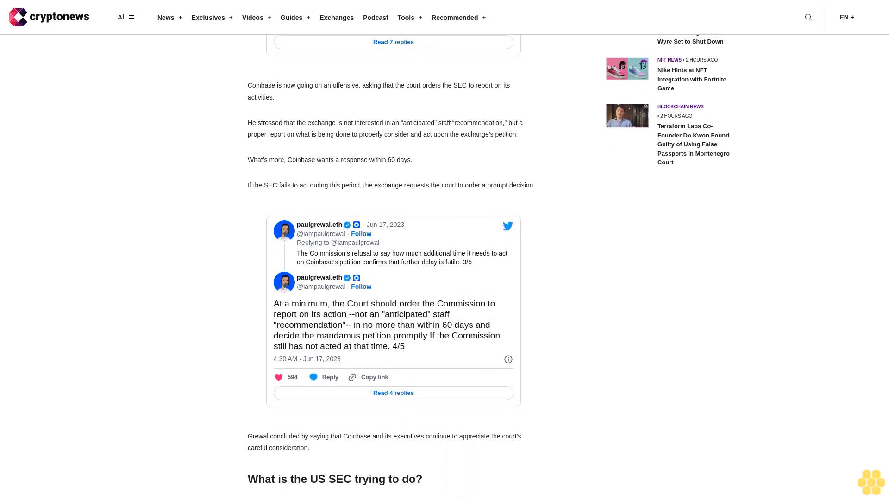
pyautogui.scroll(-3)
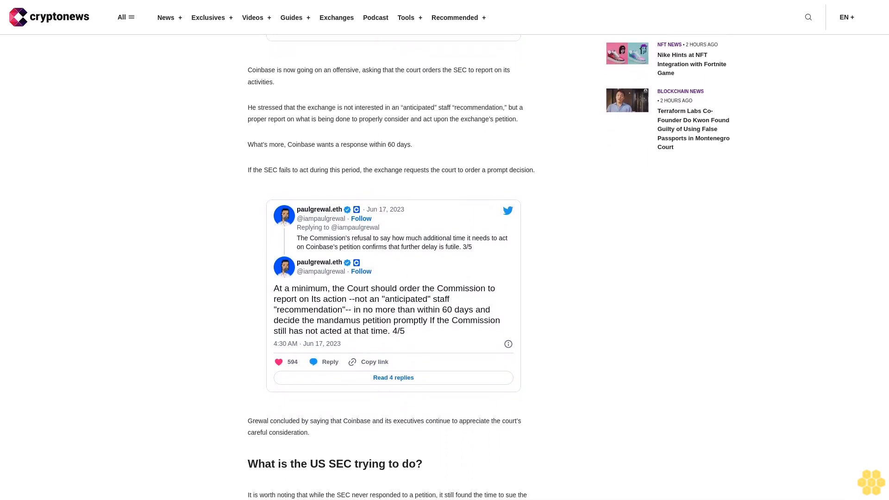
pyautogui.scroll(-3)
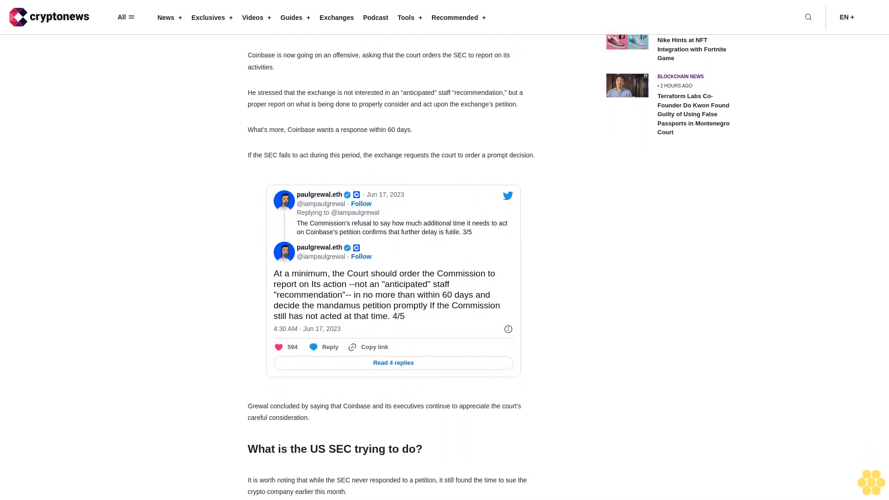
pyautogui.scroll(-3)
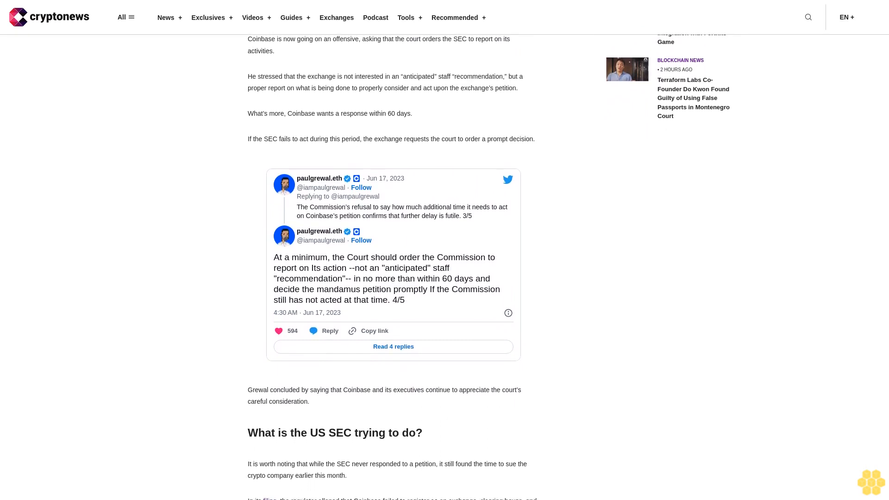
pyautogui.scroll(-3)
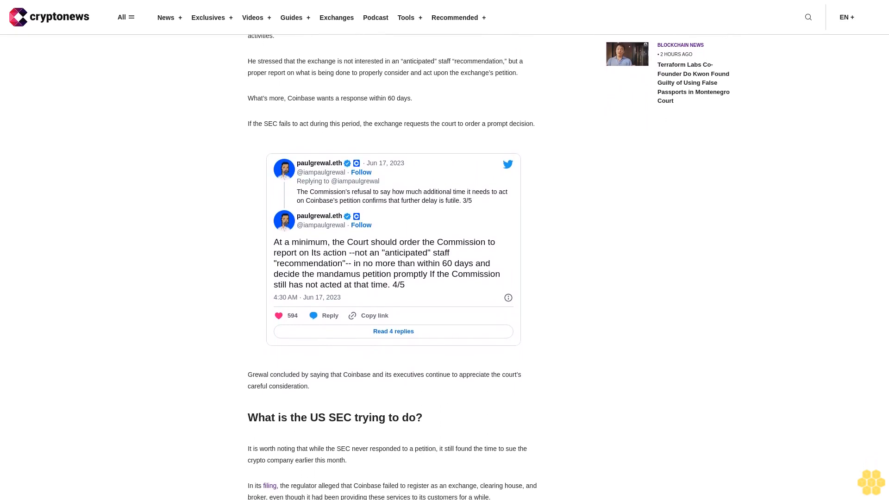
pyautogui.scroll(-3)
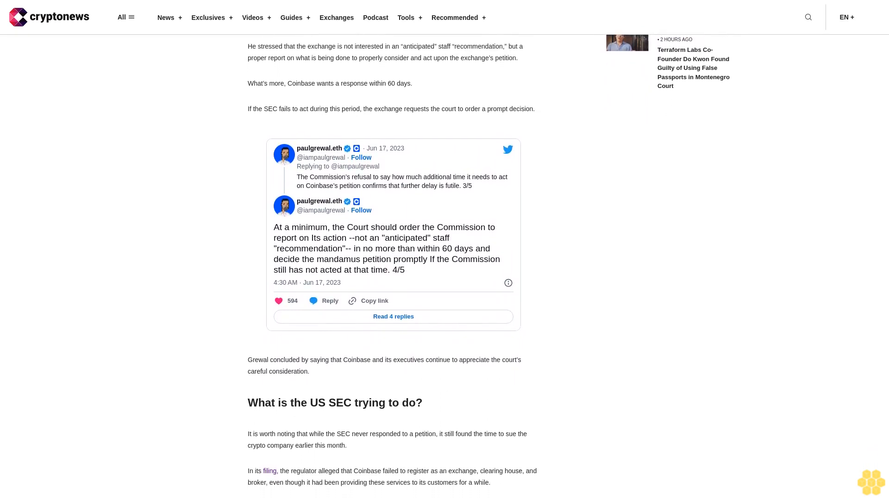
pyautogui.scroll(-3)
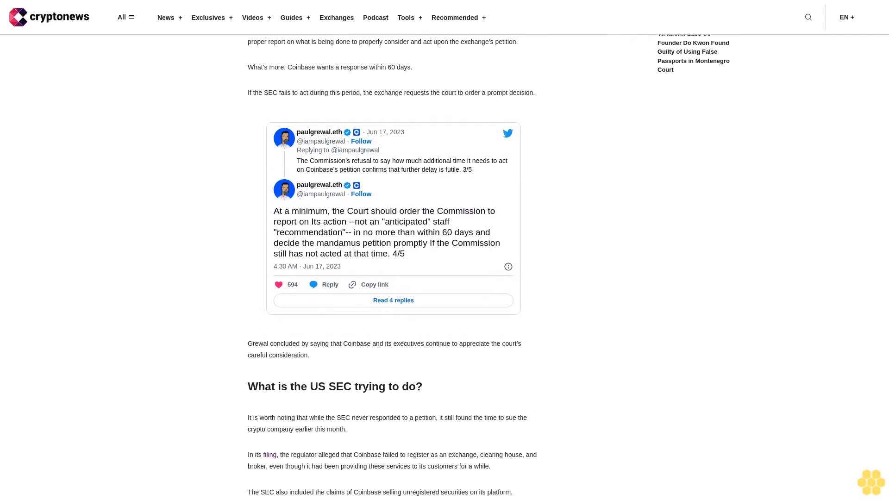
pyautogui.scroll(-3)
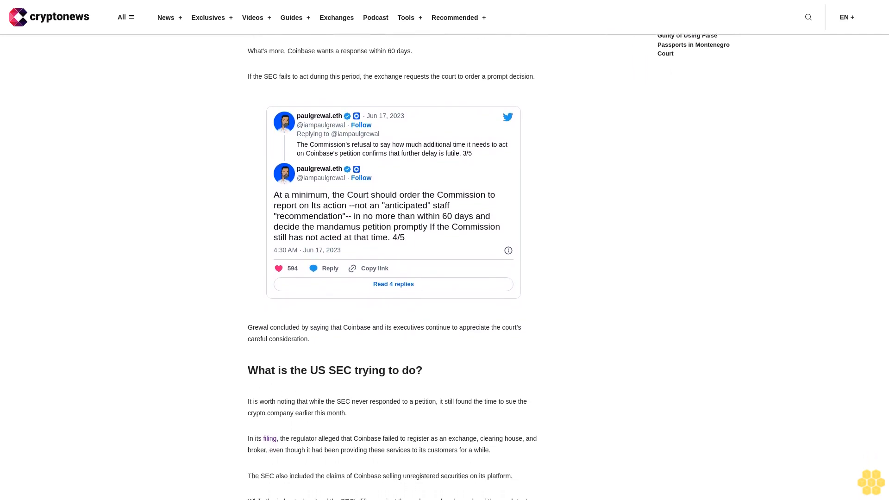